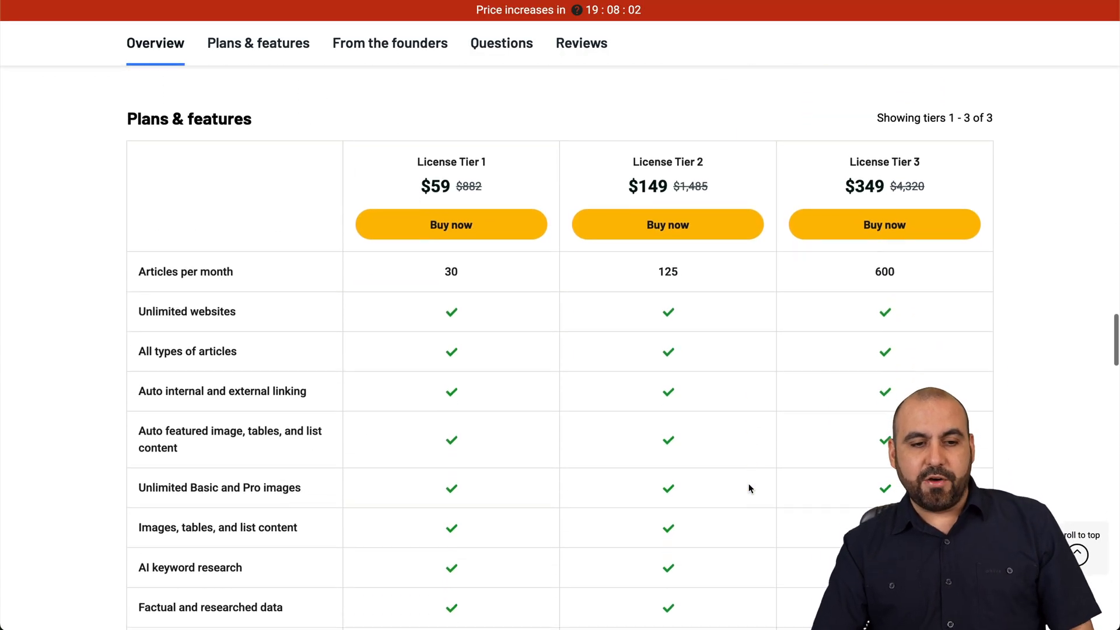
# Review AppSumo's Plans & features table comparing License Tiers 1–3, priced $59–$349.
pyautogui.click(258, 43)
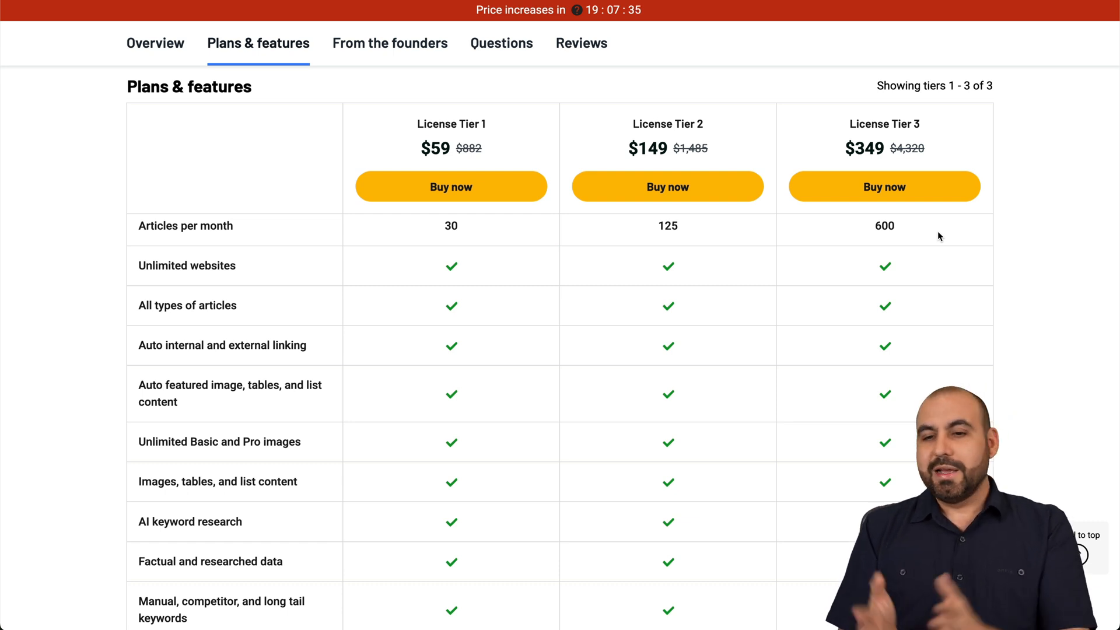
pyautogui.moveTo(671, 116)
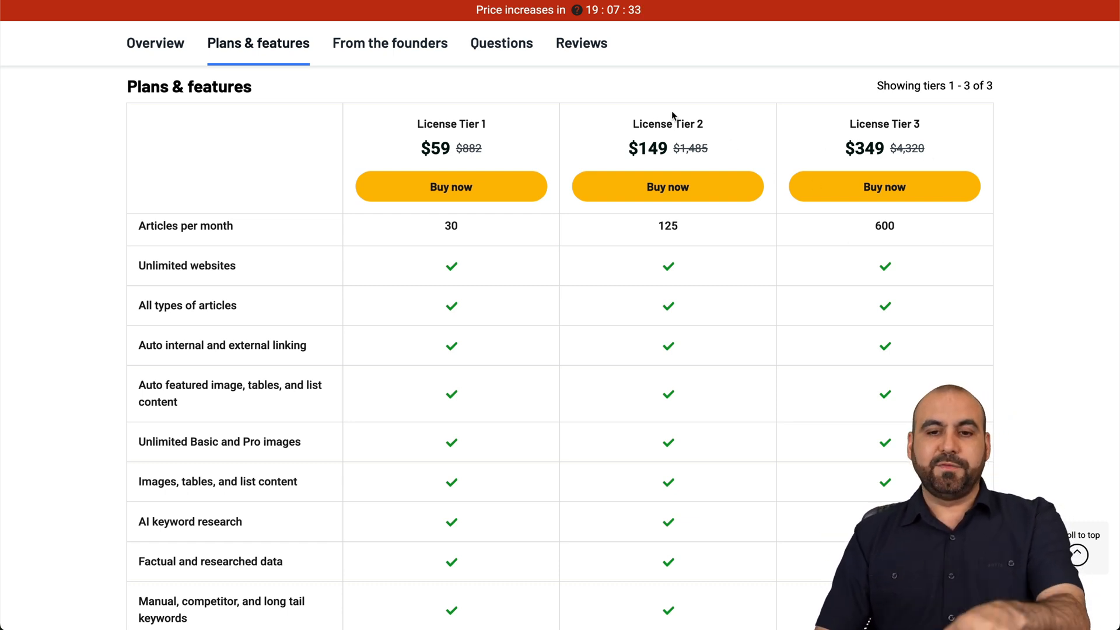
pyautogui.moveTo(727, 298)
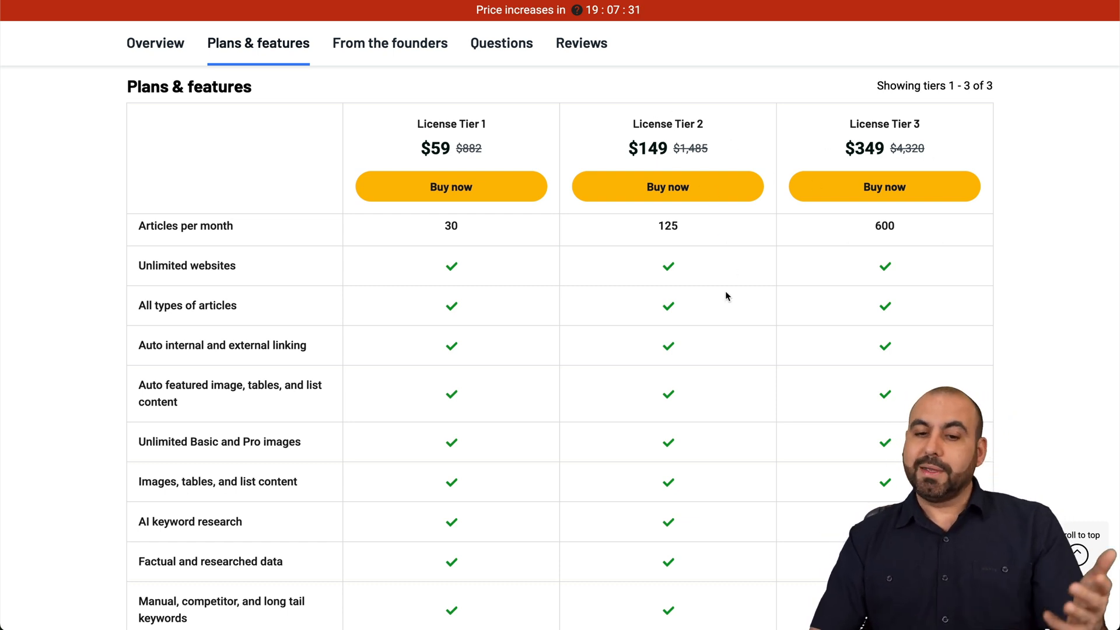
pyautogui.scroll(-3)
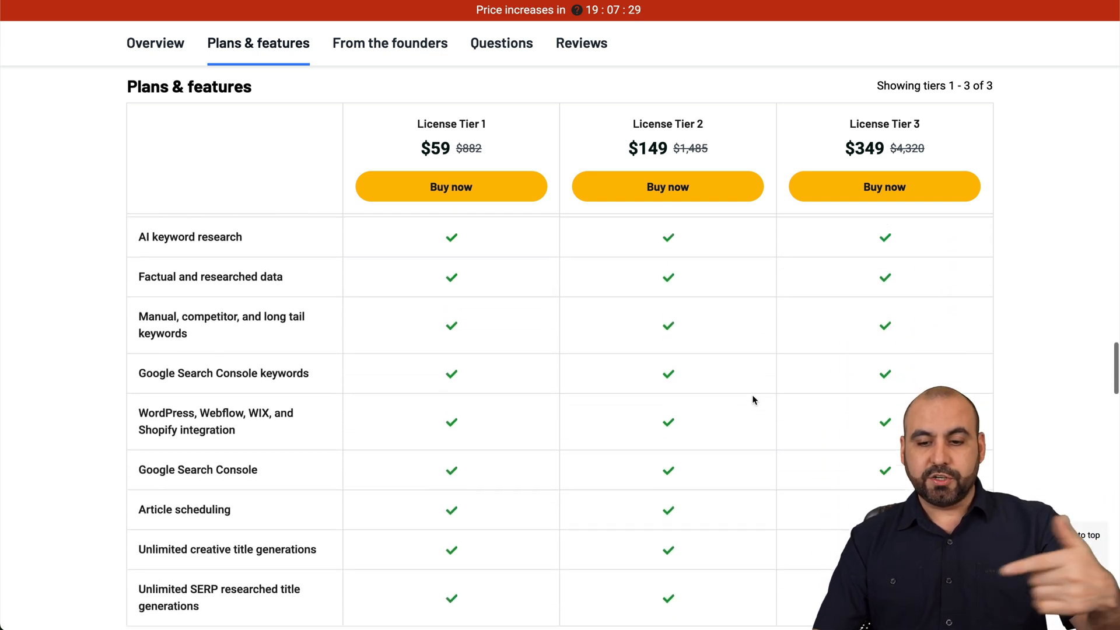
pyautogui.scroll(-3)
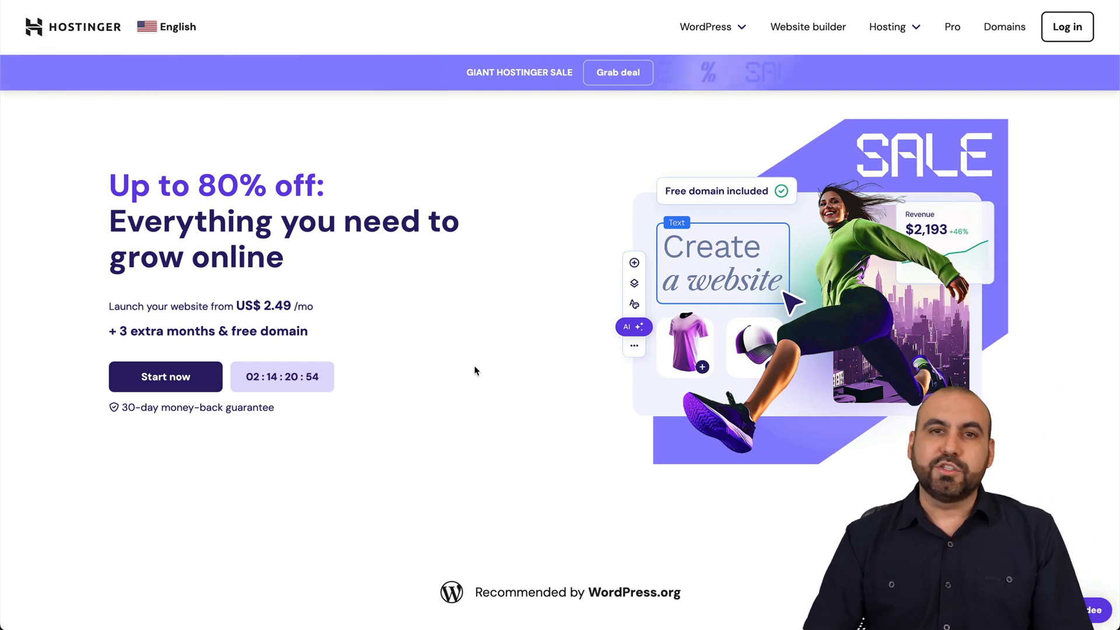
# Scroll to Hostinger's Premium $2.49, Business $3.49 and Cloud Startup $7.59 plans.
pyautogui.scroll(-3)
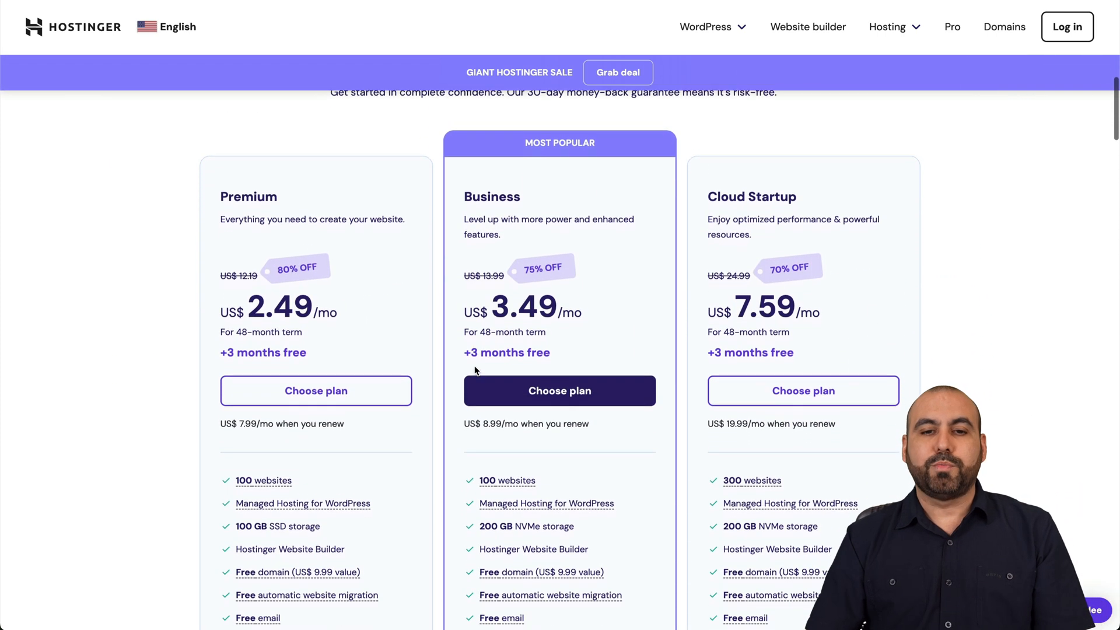
pyautogui.scroll(-3)
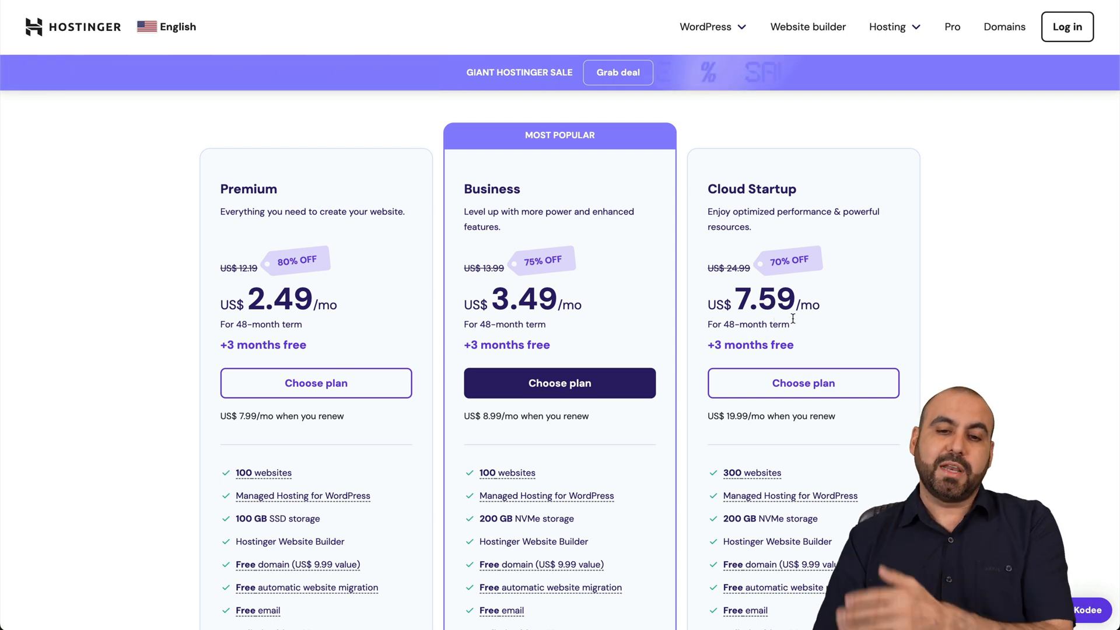
pyautogui.moveTo(508, 299)
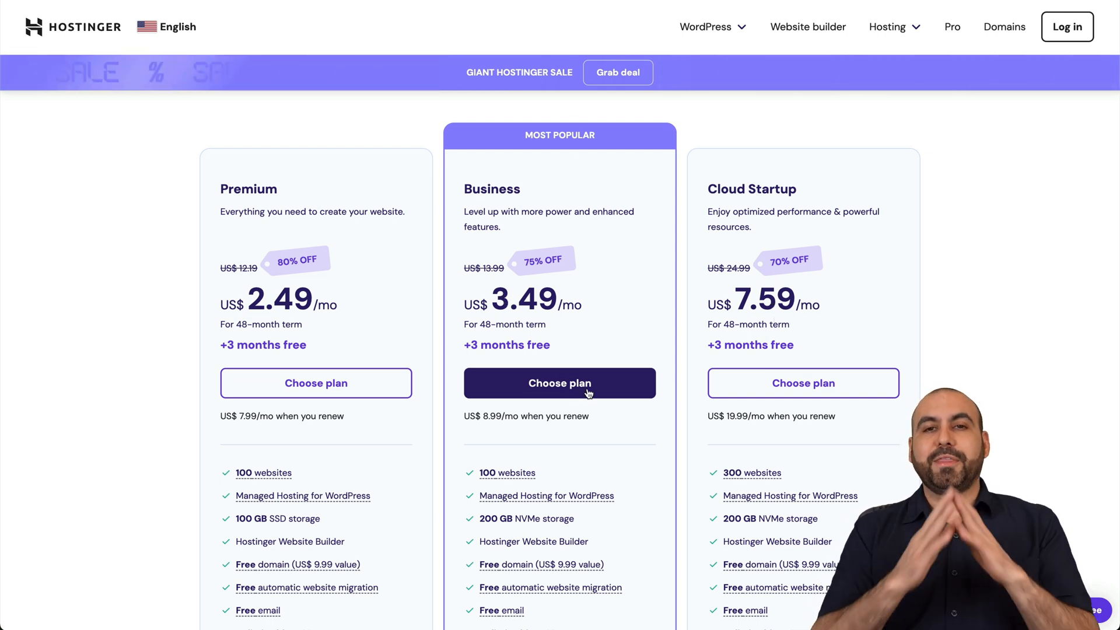
# Add Business Web Hosting to the cart with a 48-month billing period.
pyautogui.click(559, 383)
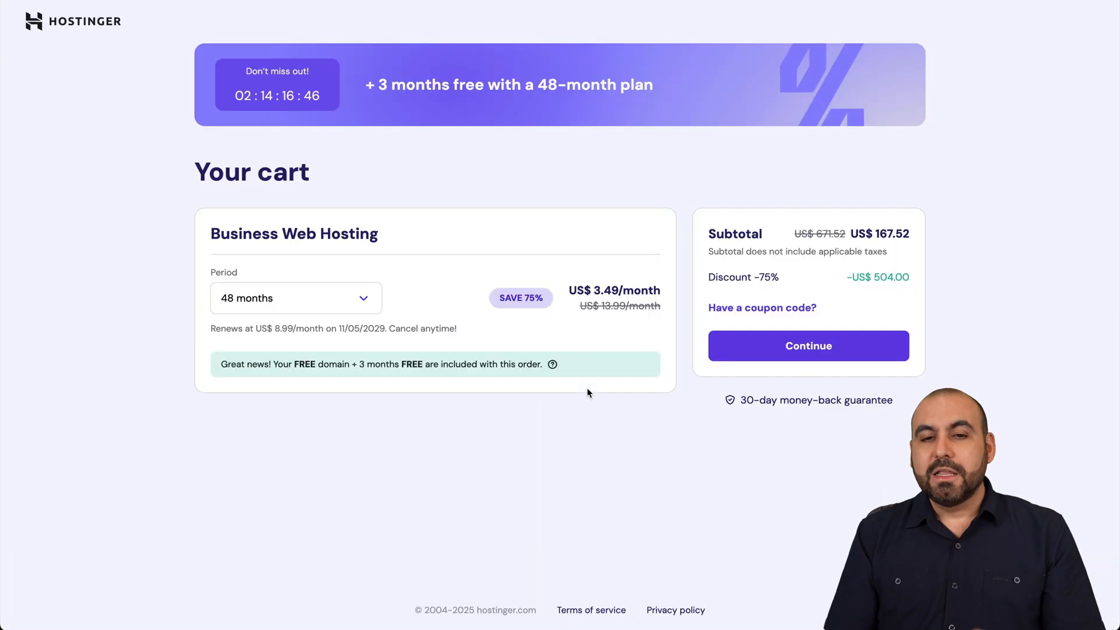
pyautogui.click(295, 298)
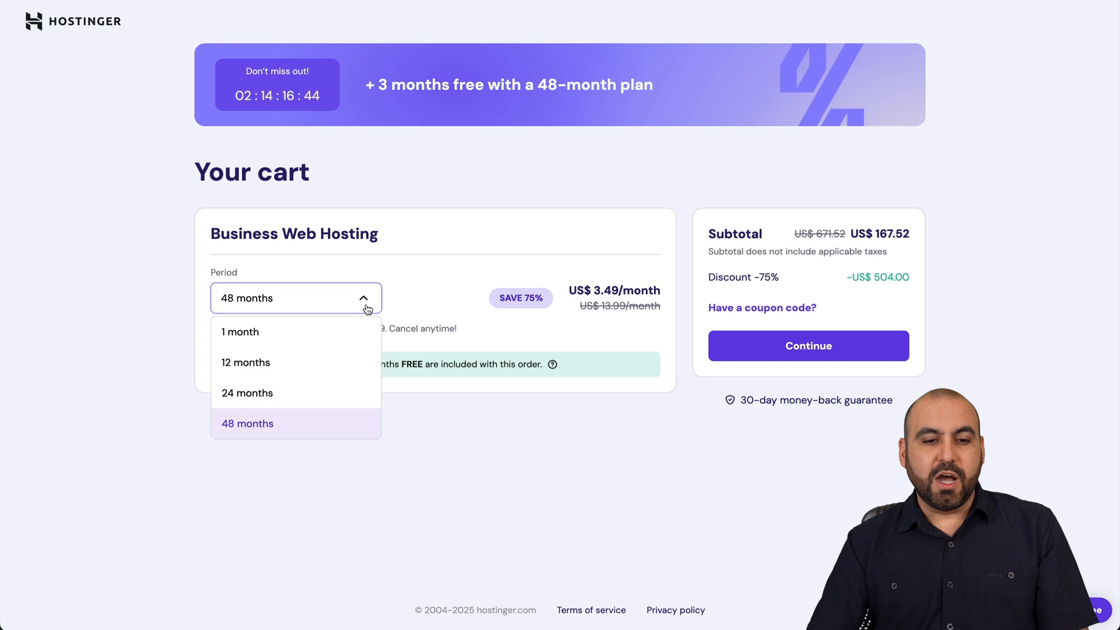
pyautogui.click(247, 422)
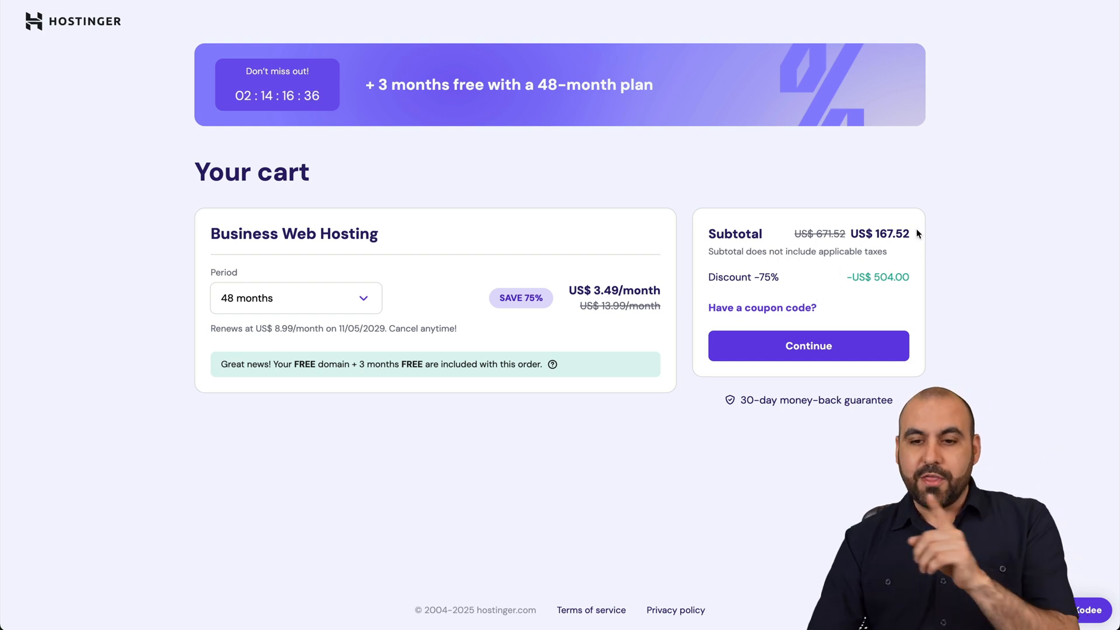
# Enter coupon code 'SAASMASTE' and apply it to the order.
pyautogui.click(761, 308)
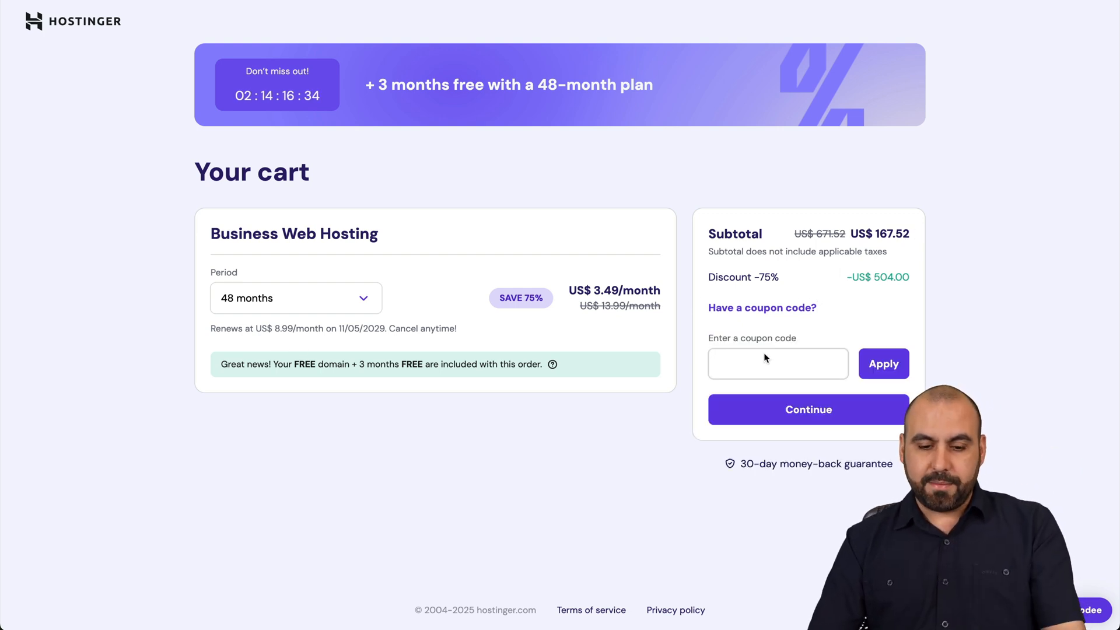
pyautogui.write('SAASMASTE')
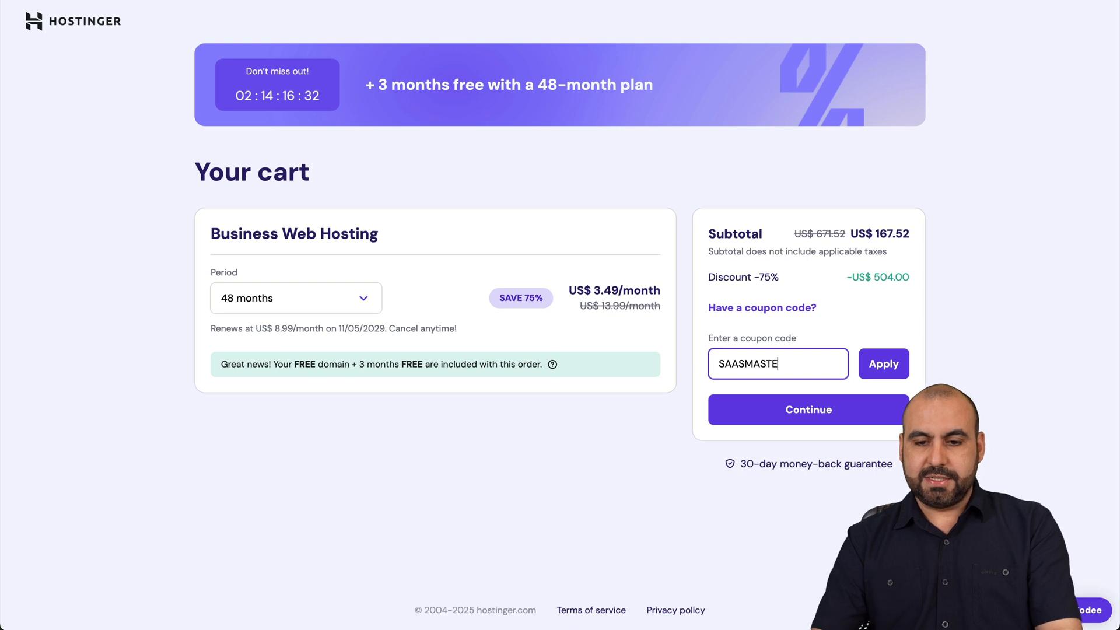
pyautogui.click(884, 363)
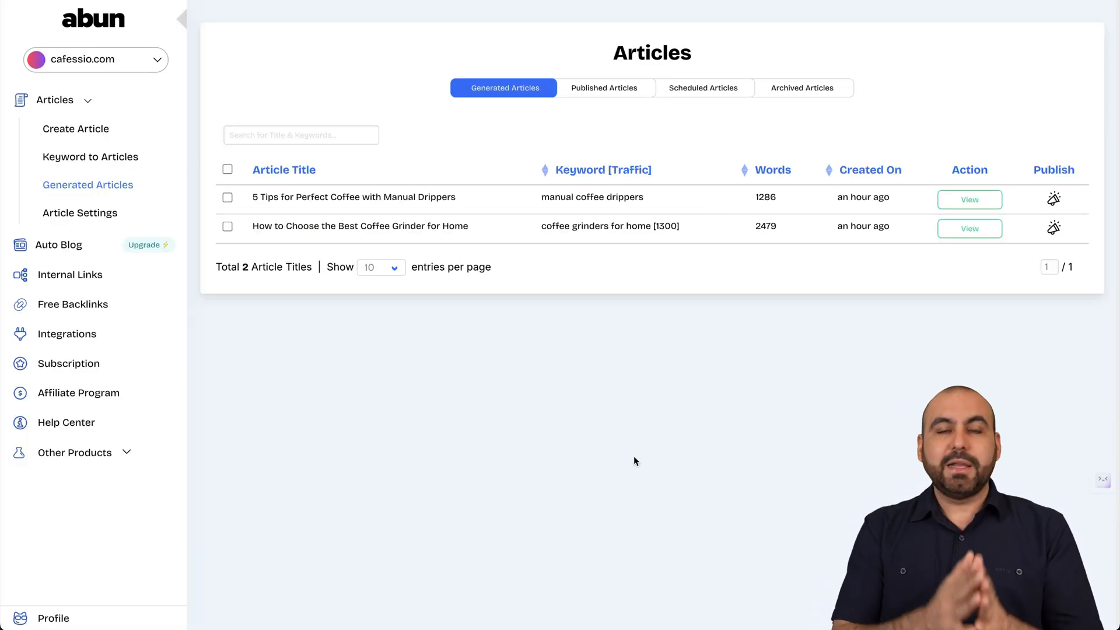
pyautogui.moveTo(442, 363)
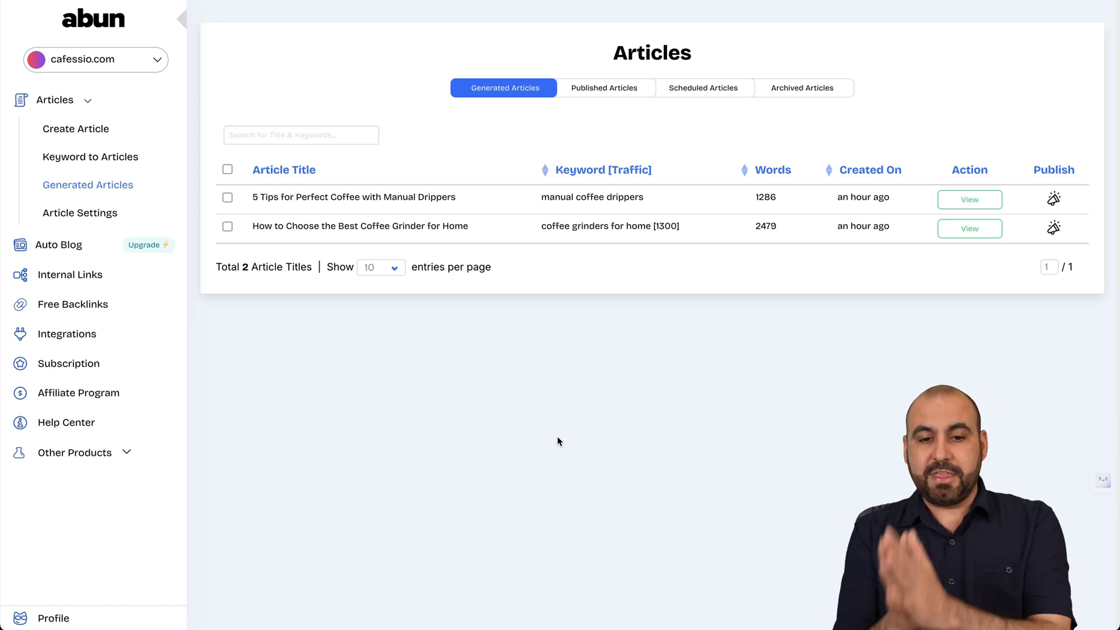
pyautogui.moveTo(353, 198)
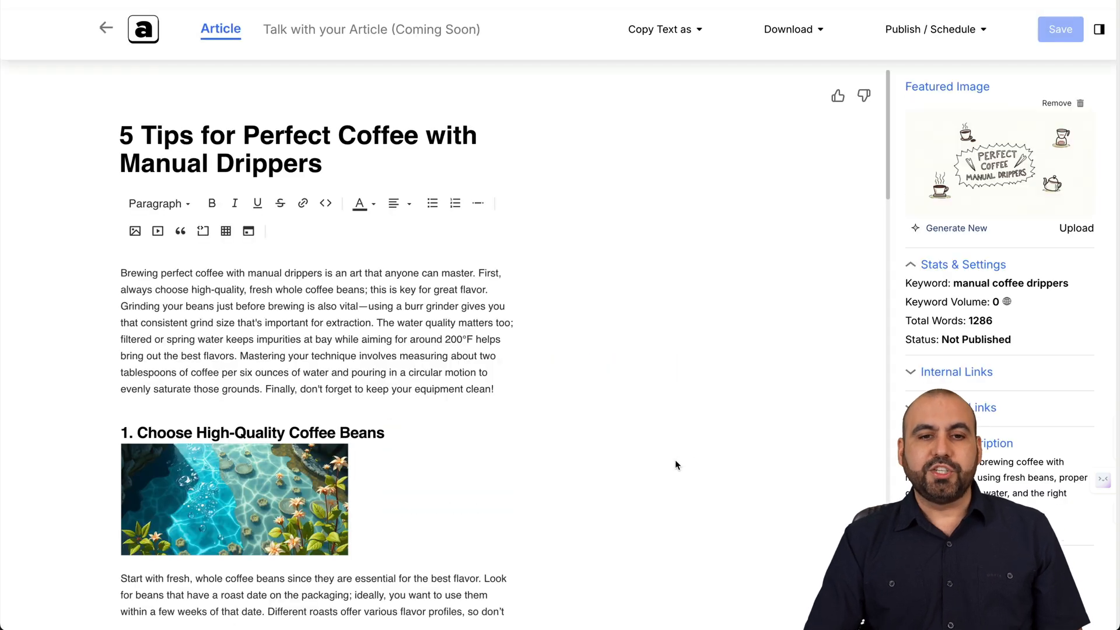
pyautogui.moveTo(705, 439)
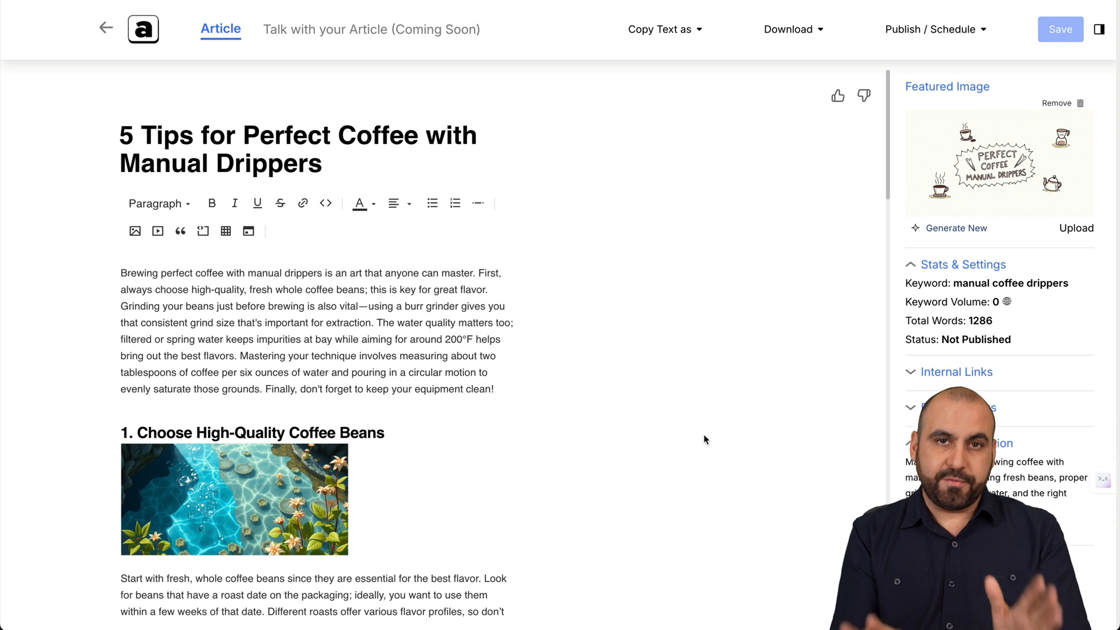
pyautogui.moveTo(286, 165)
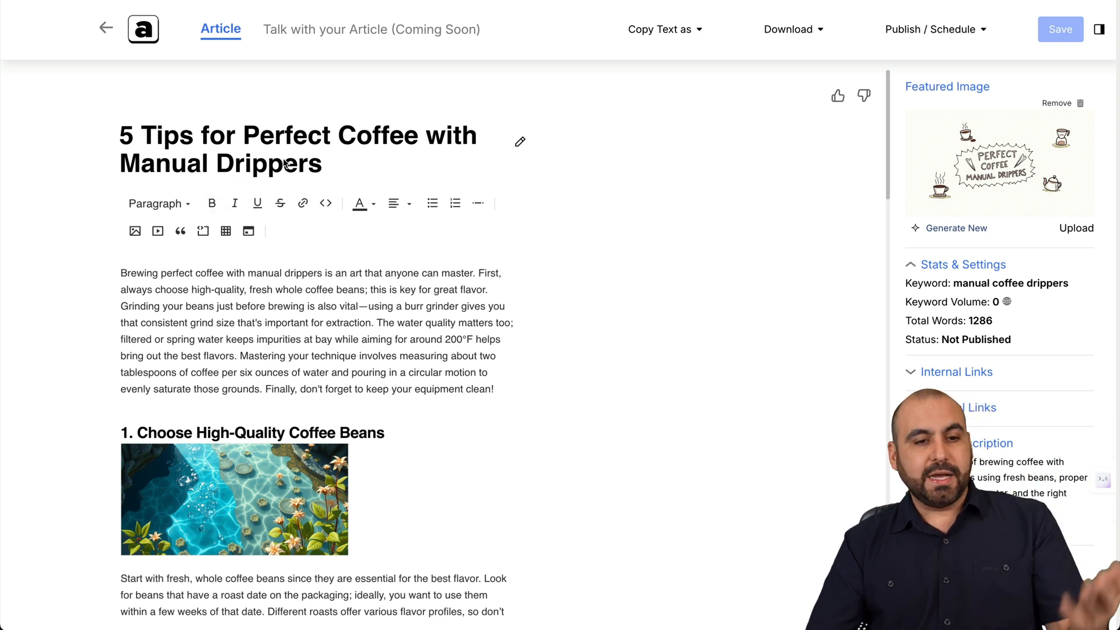
# Read the coffee dripper article through tip 4 and its water-type comparison table.
pyautogui.scroll(-3)
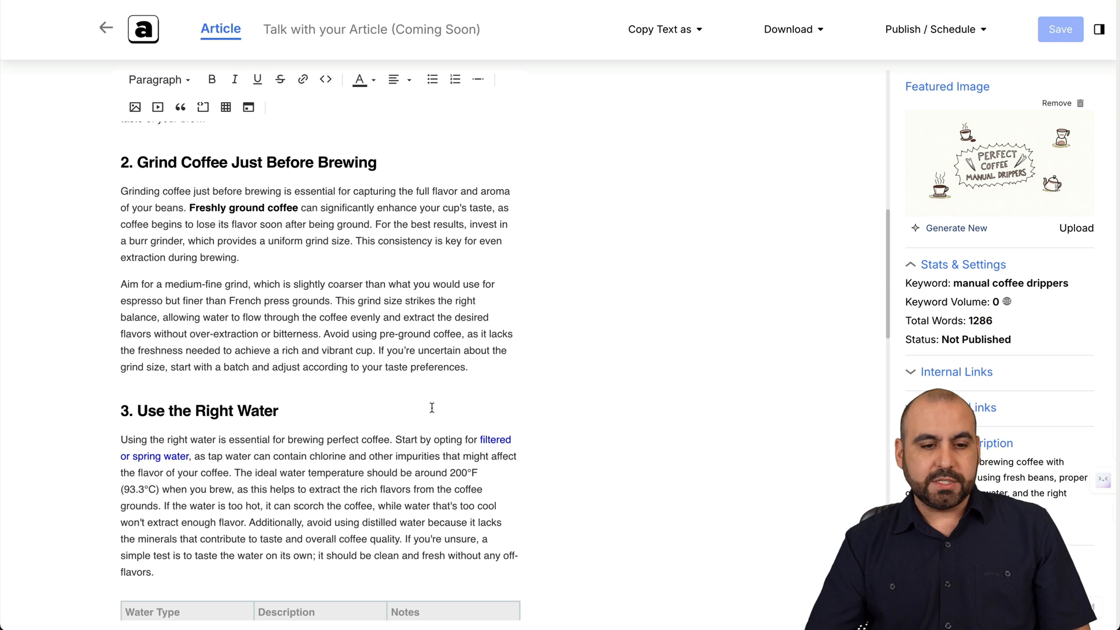
pyautogui.scroll(-3)
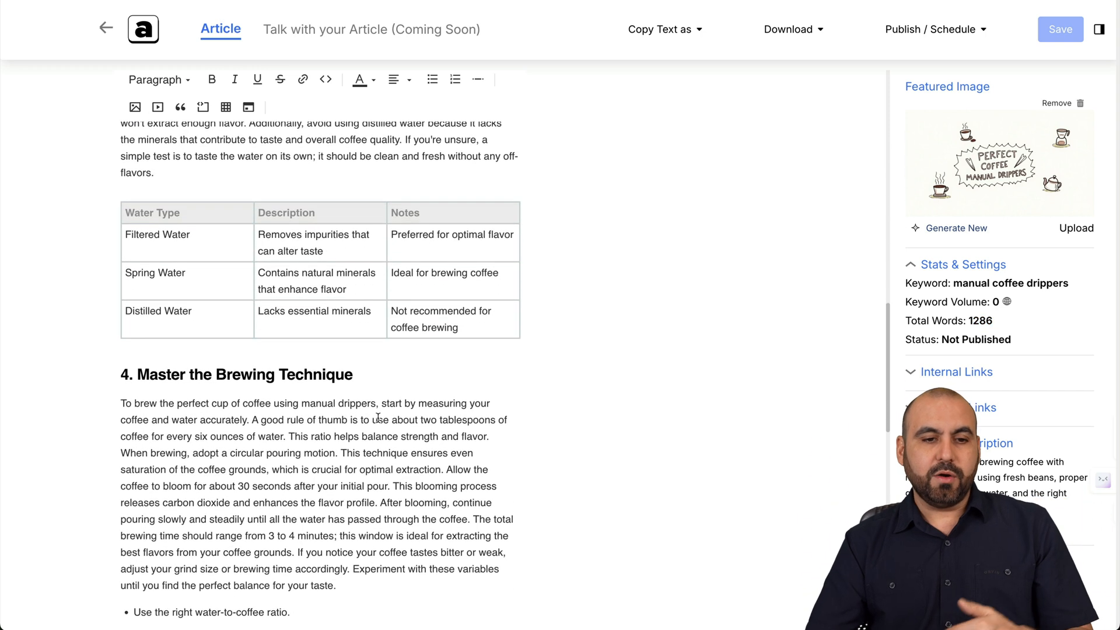
pyautogui.scroll(-3)
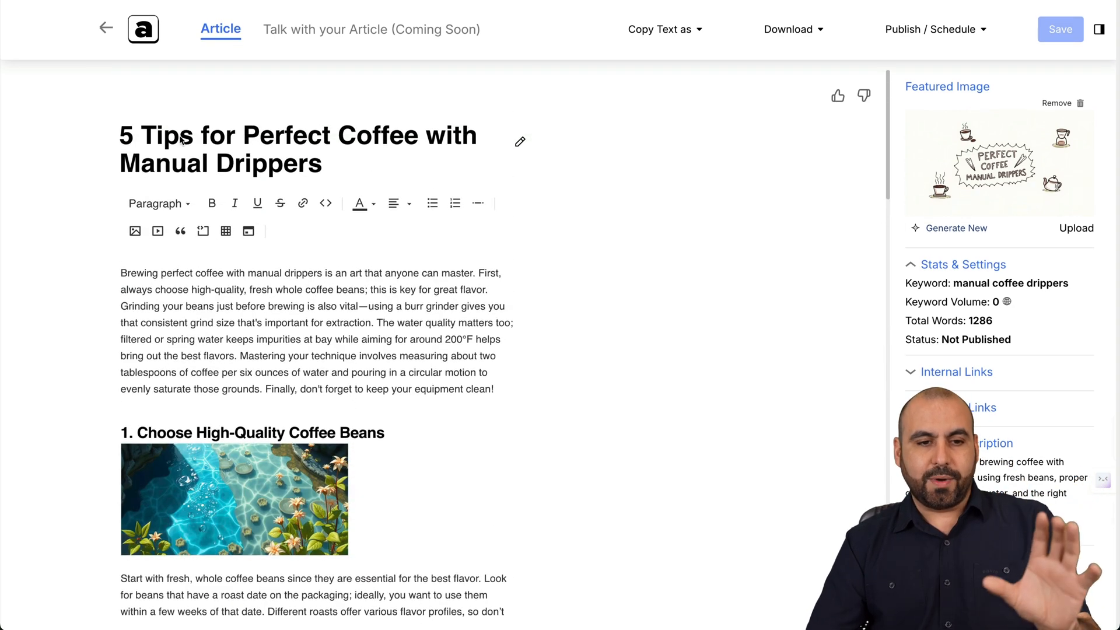
pyautogui.moveTo(536, 327)
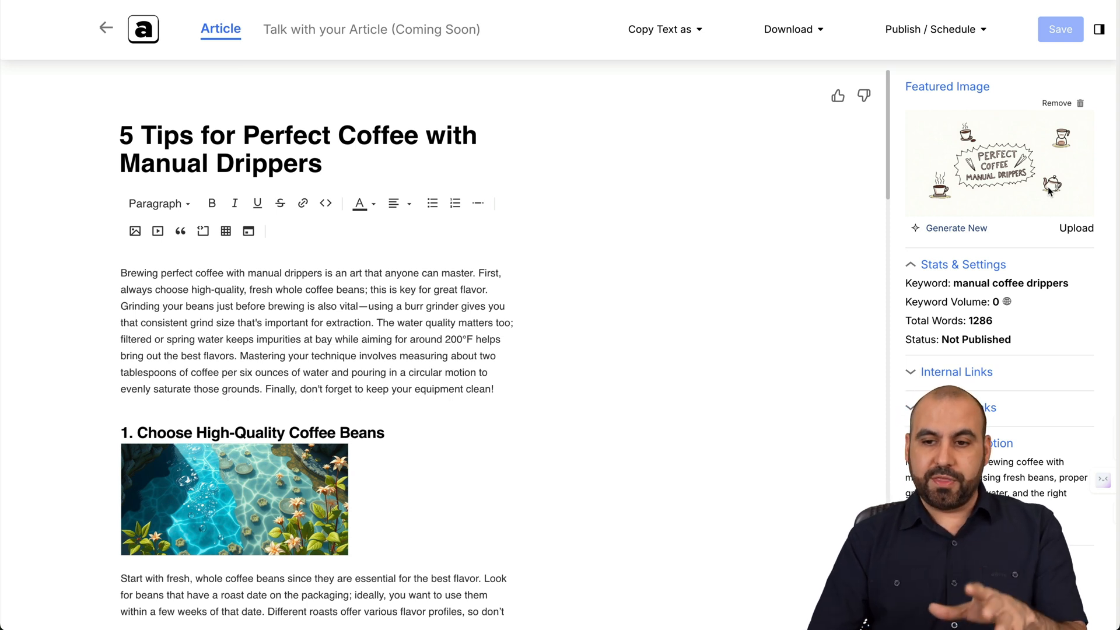
pyautogui.moveTo(965, 270)
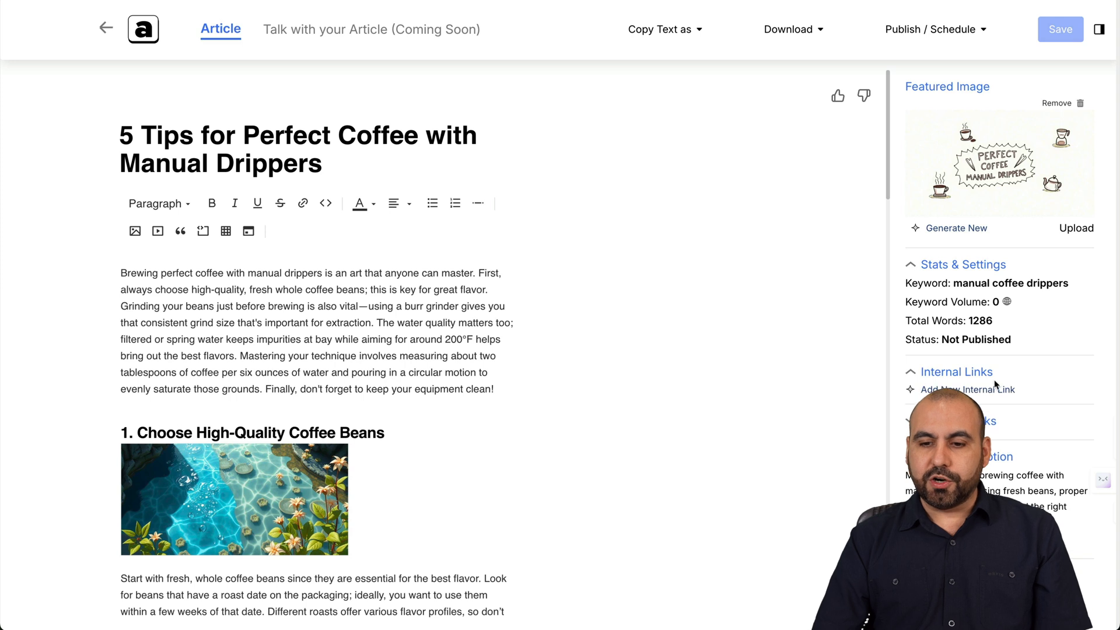
# Dismiss the internal link form and view the filtered water and coffee-maker cleaning external links.
pyautogui.click(968, 389)
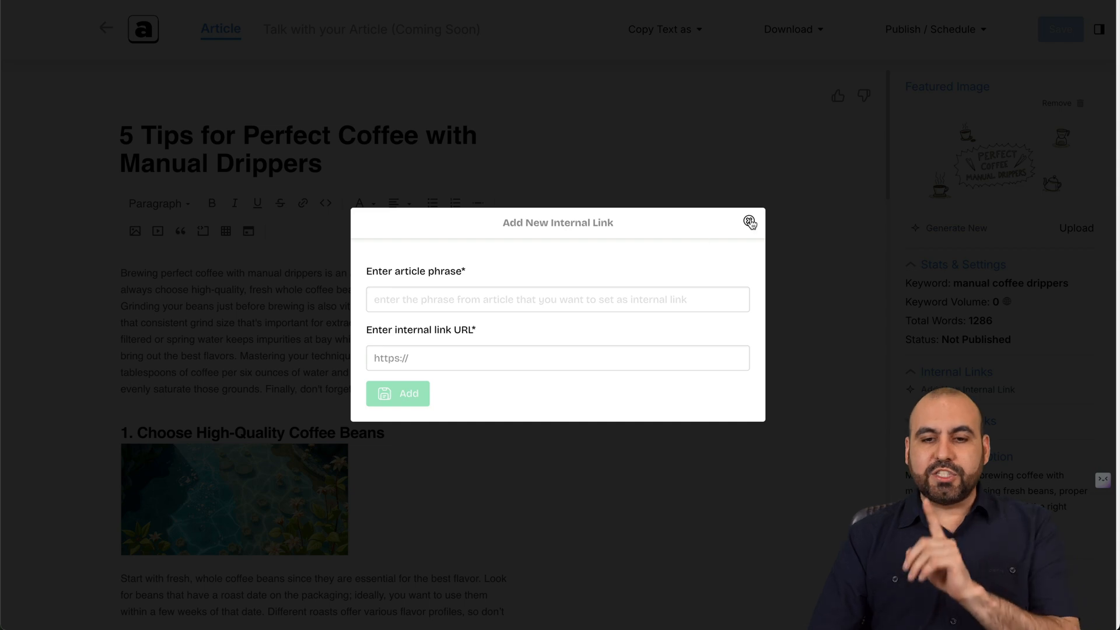
pyautogui.click(748, 222)
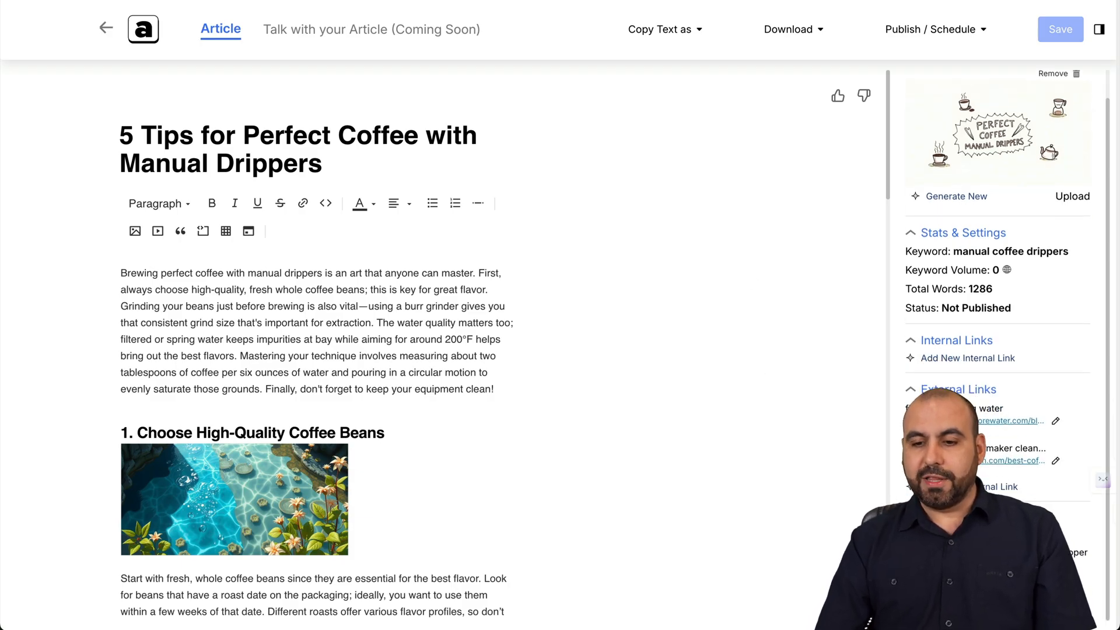
pyautogui.scroll(-3)
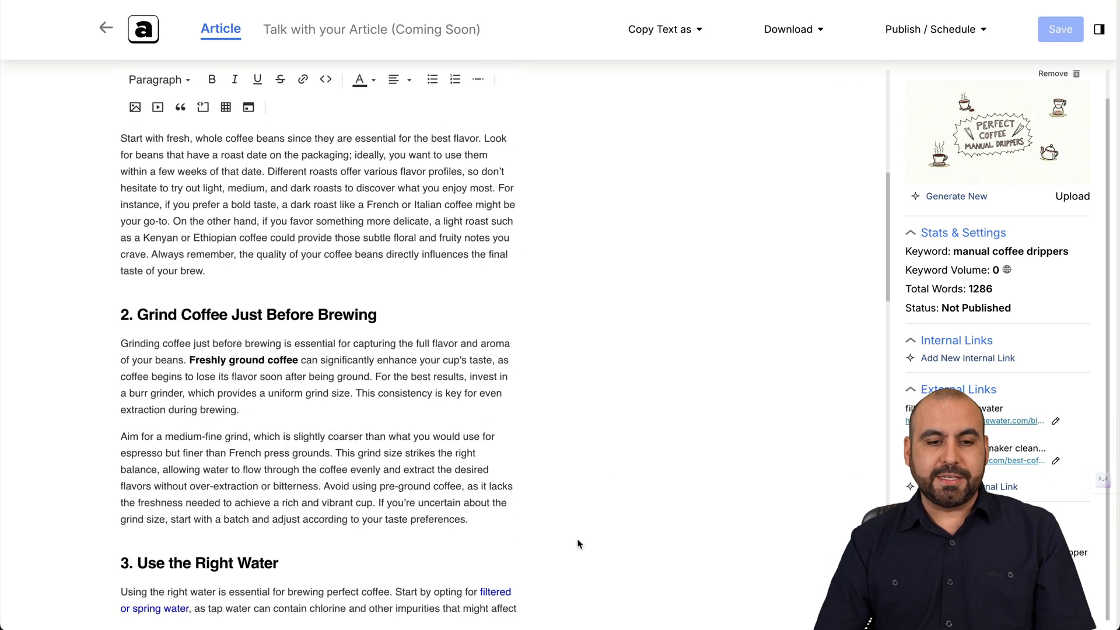
pyautogui.scroll(-3)
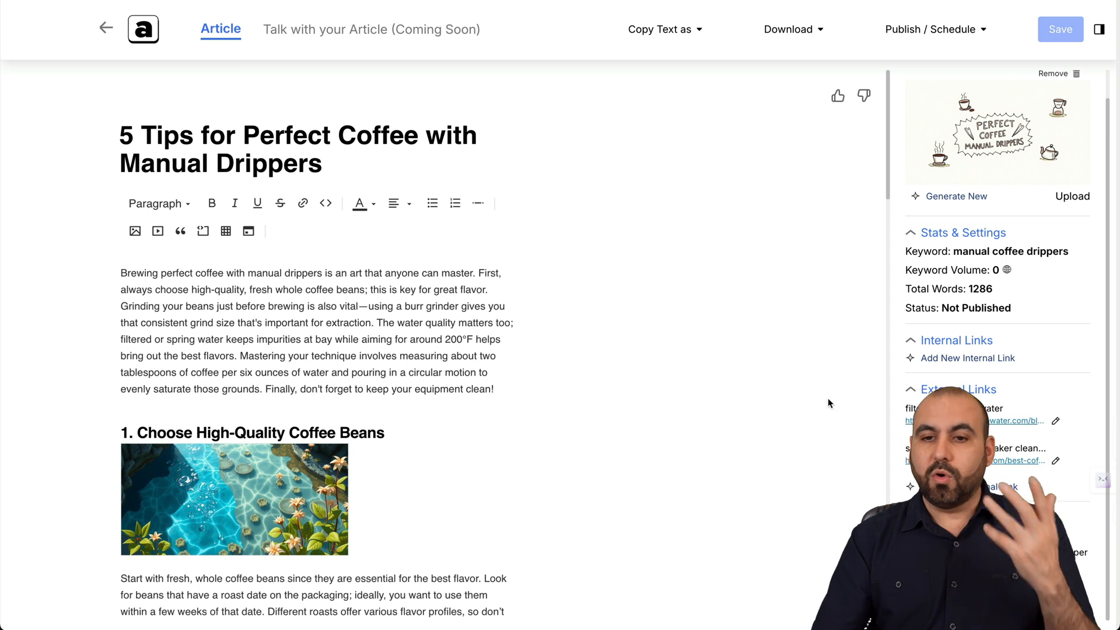
# Check the article's Download and Copy Text as format options.
pyautogui.click(788, 29)
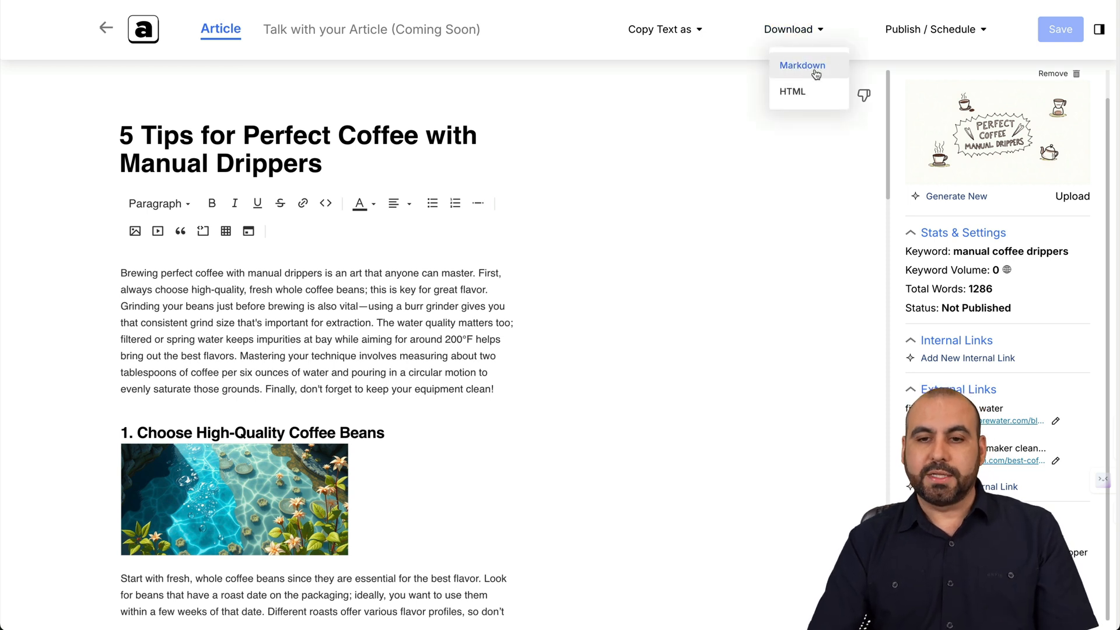
pyautogui.click(660, 29)
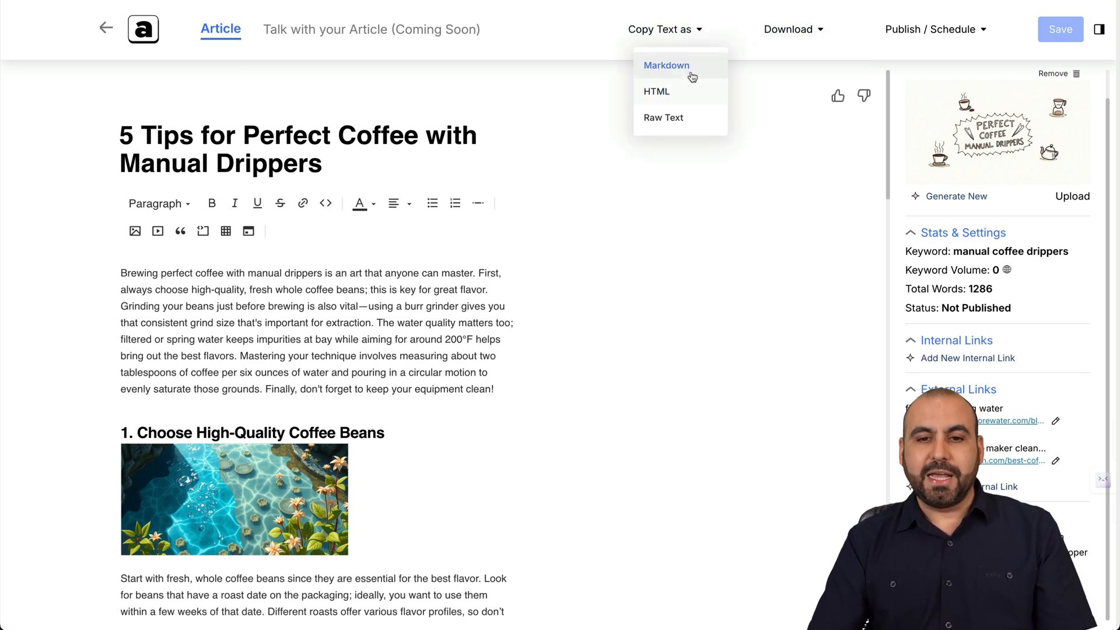
pyautogui.moveTo(723, 276)
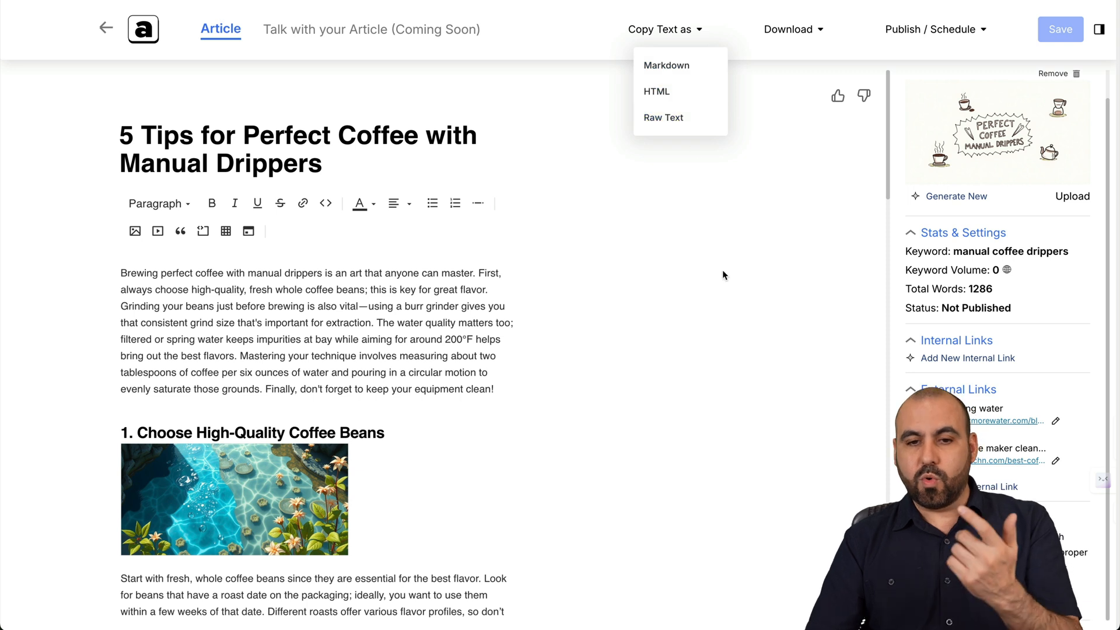
pyautogui.click(236, 432)
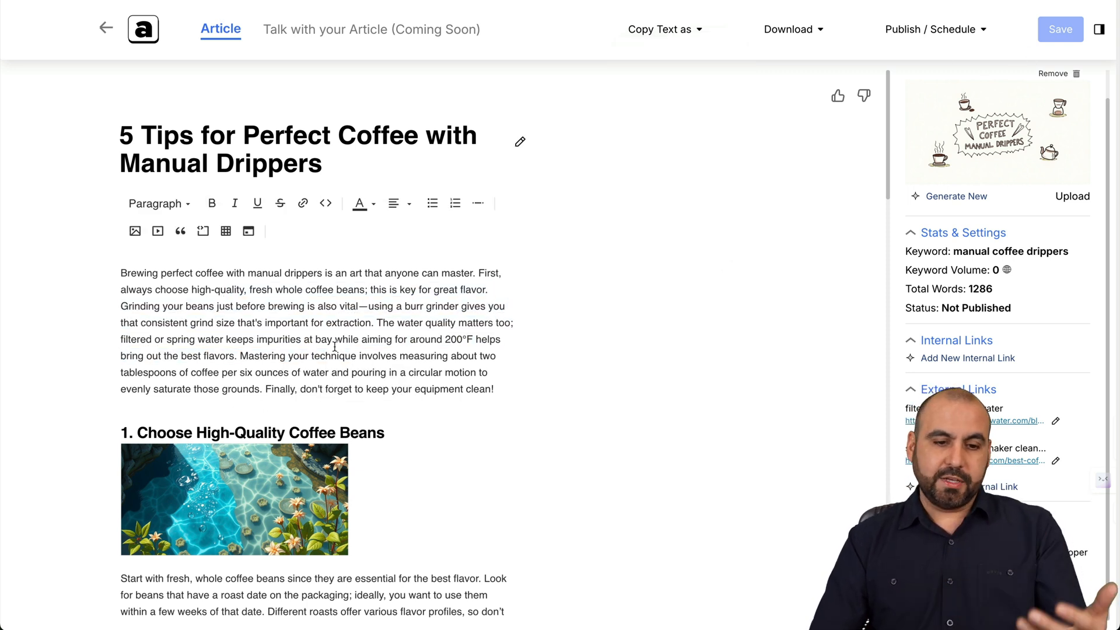
# Select text in the opening paragraph, clear it, and return to the Articles list.
pyautogui.moveTo(277, 339); pyautogui.dragTo(388, 340)
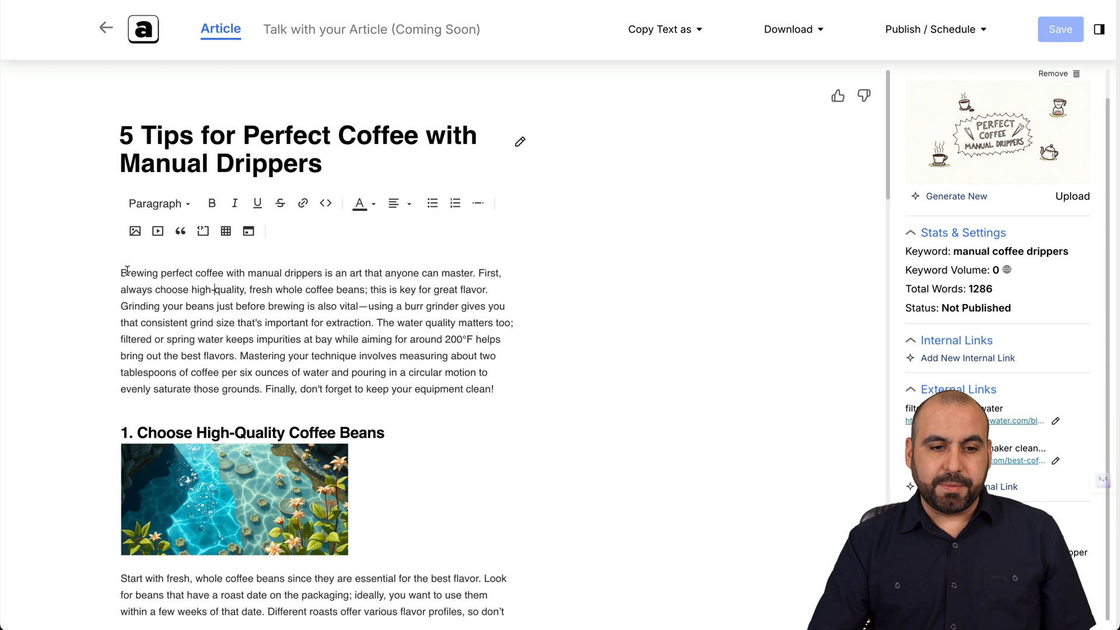
pyautogui.moveTo(123, 273); pyautogui.dragTo(357, 340)
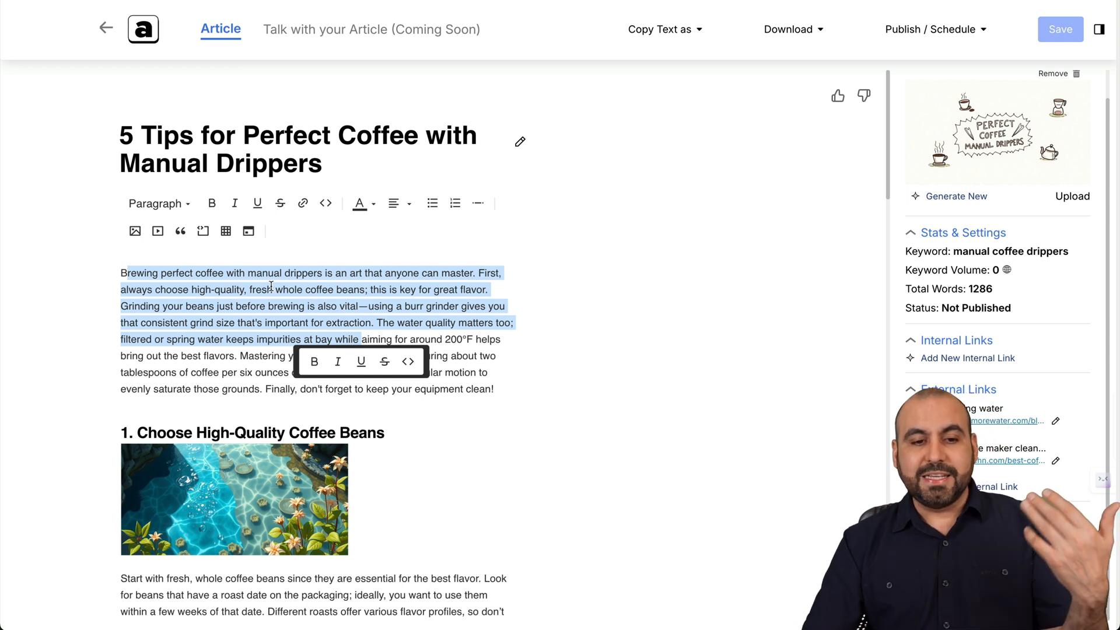
pyautogui.click(569, 417)
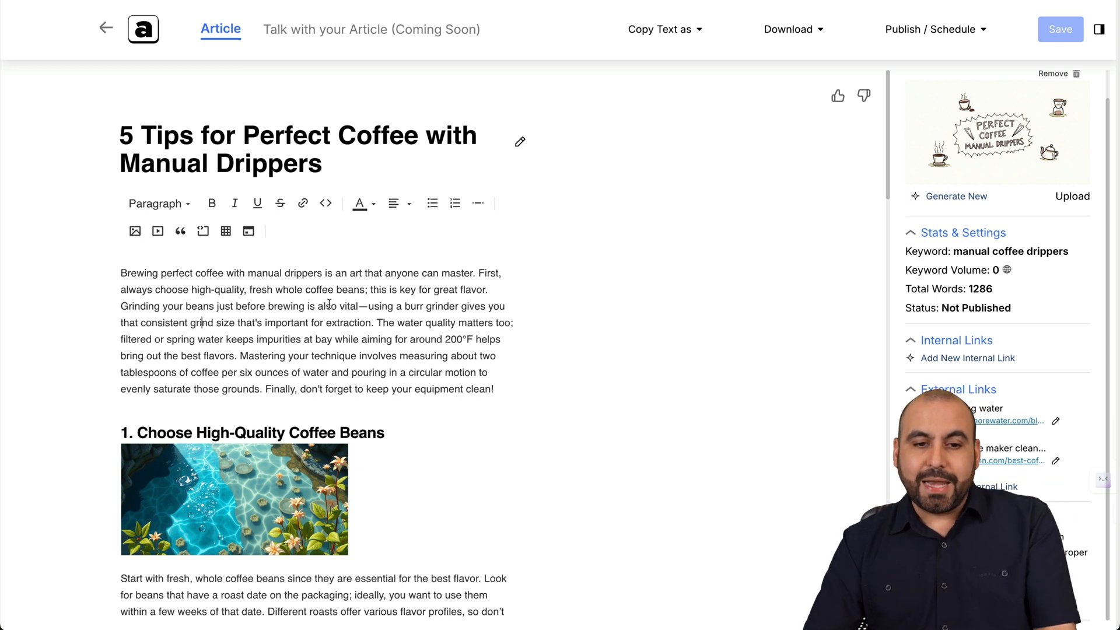
pyautogui.scroll(-3)
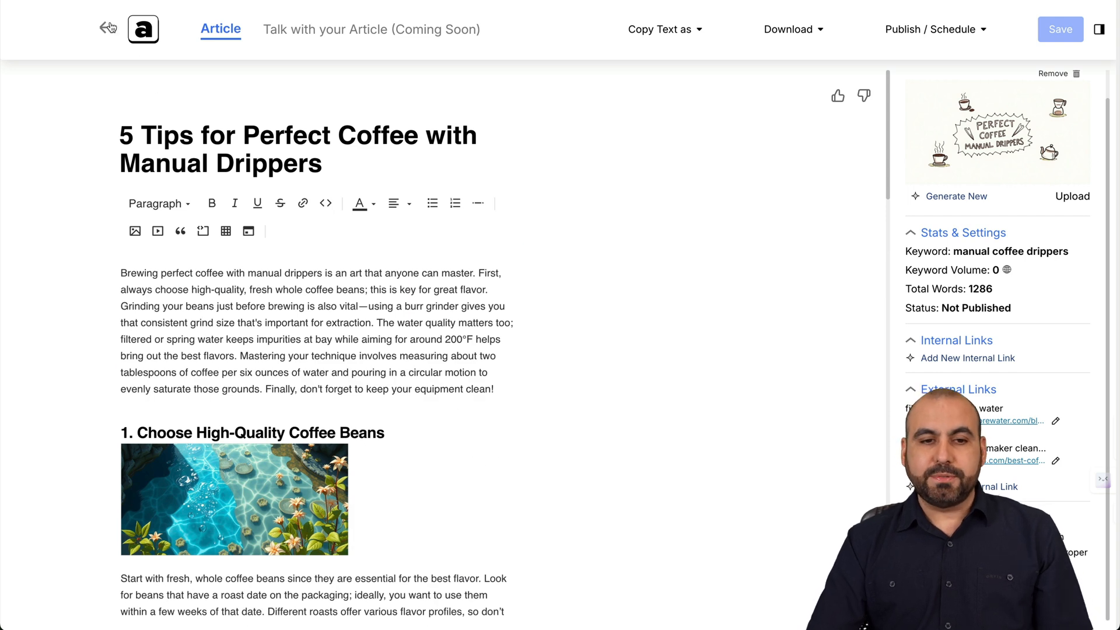
pyautogui.click(108, 26)
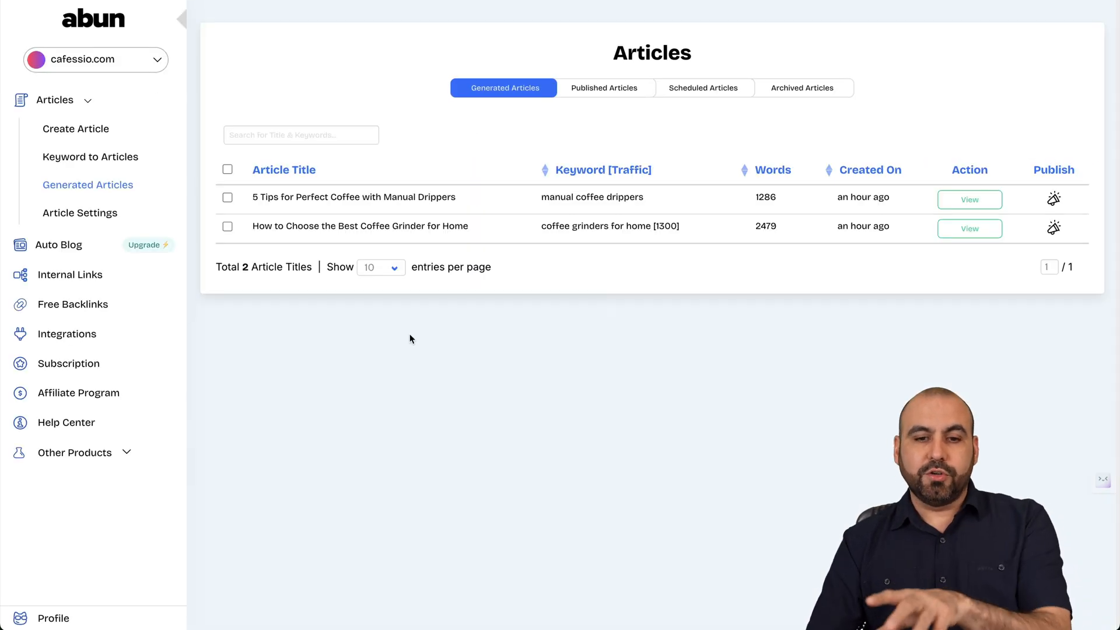
# Create an article with keyword 'coffee' titled '10 Surprising Benefits of Drinking Coffee'.
pyautogui.click(76, 129)
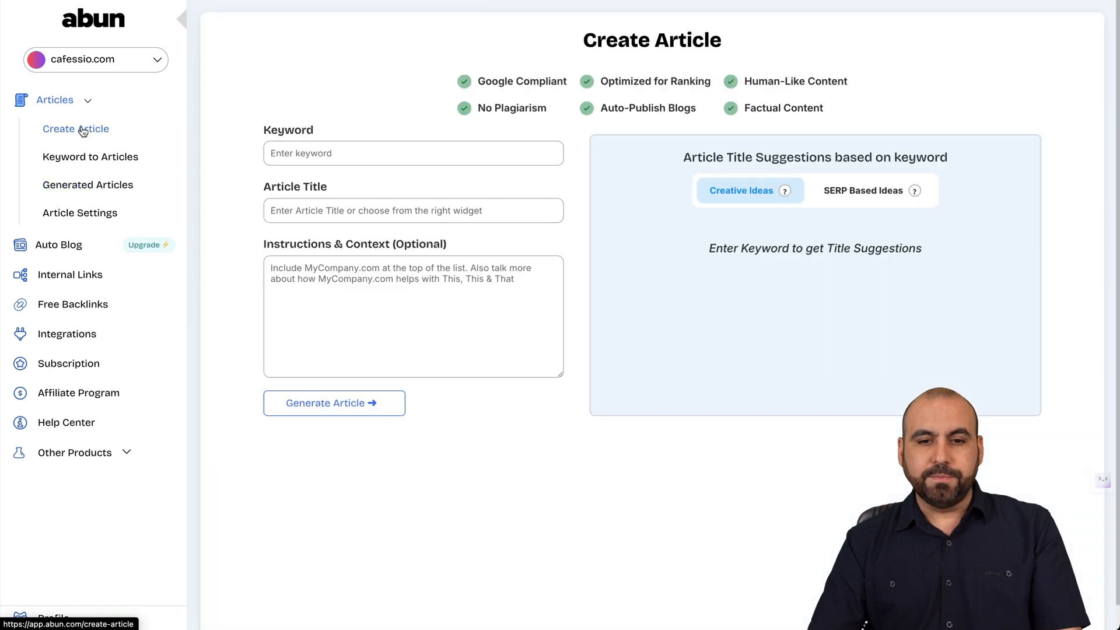
pyautogui.write('coffee')
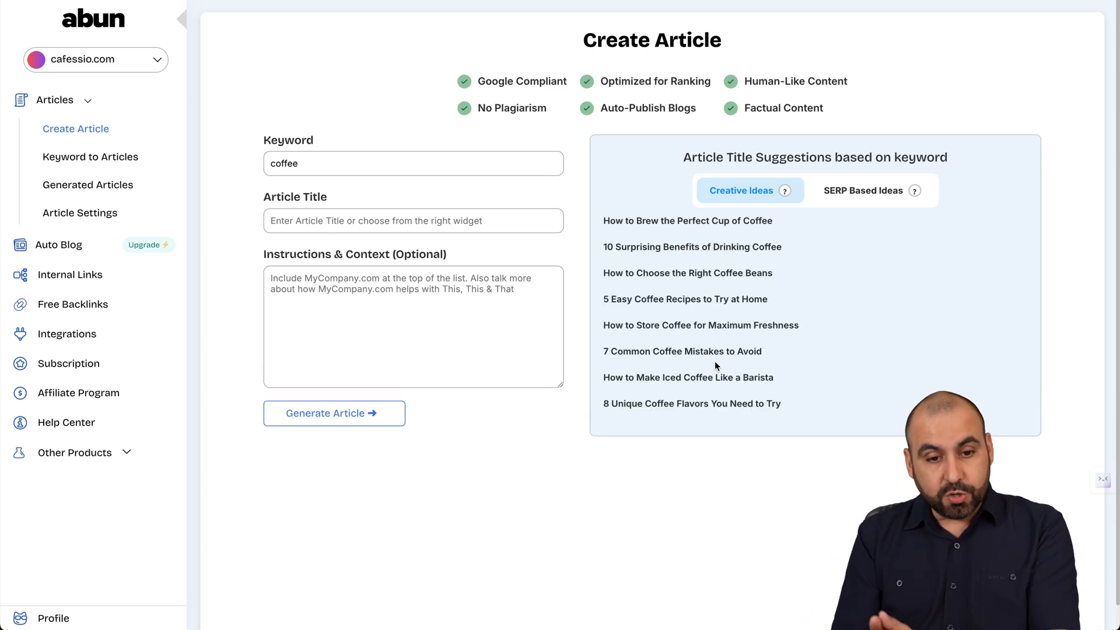
pyautogui.click(413, 220)
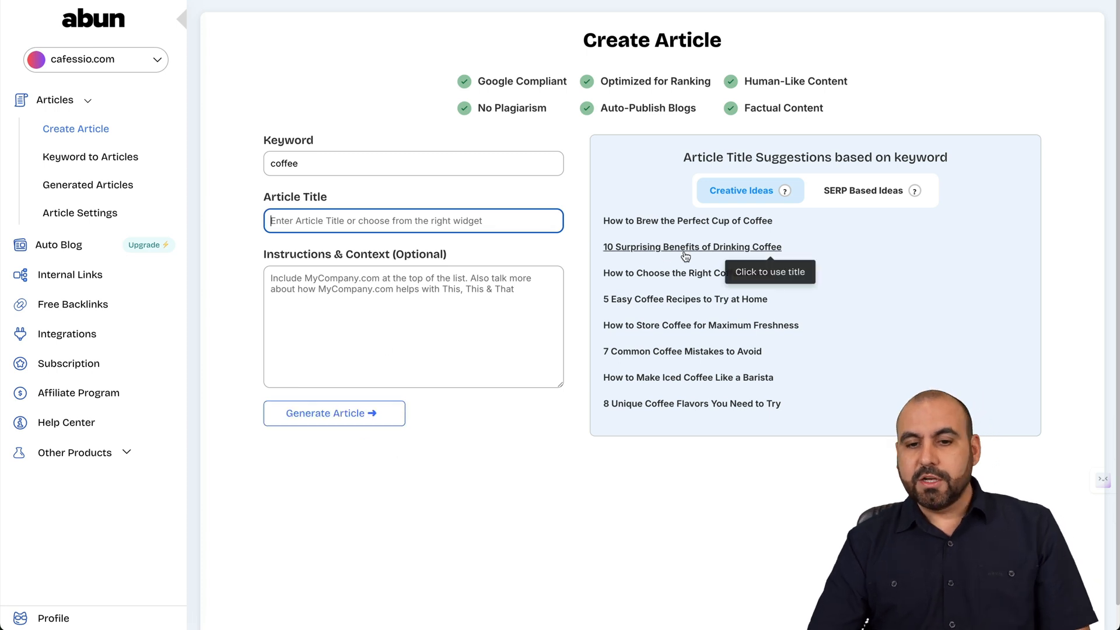
pyautogui.click(691, 246)
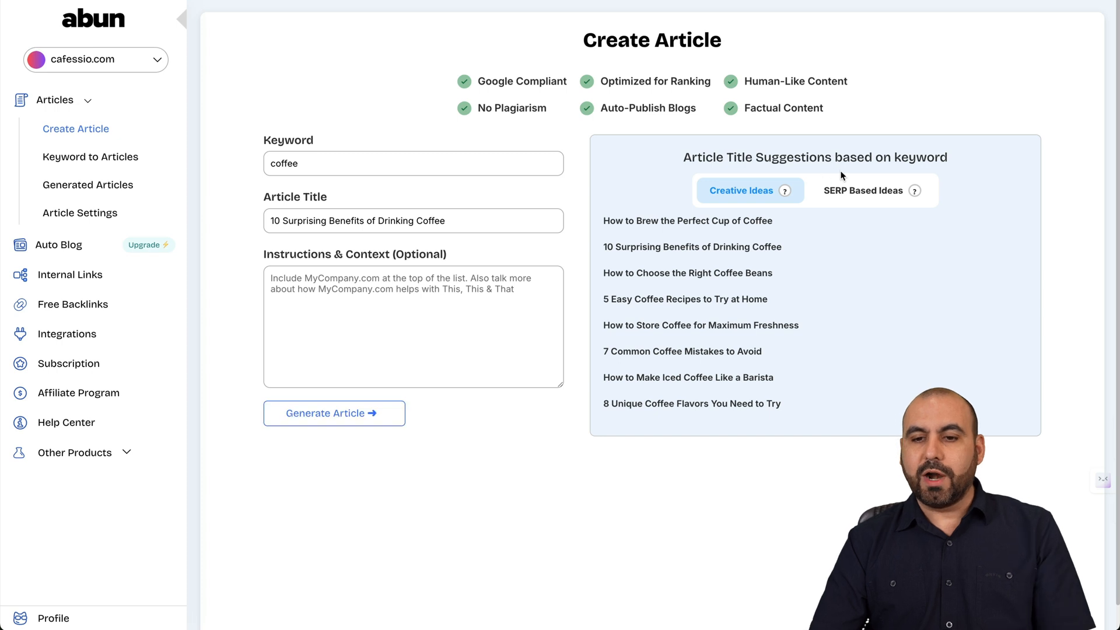
pyautogui.click(863, 190)
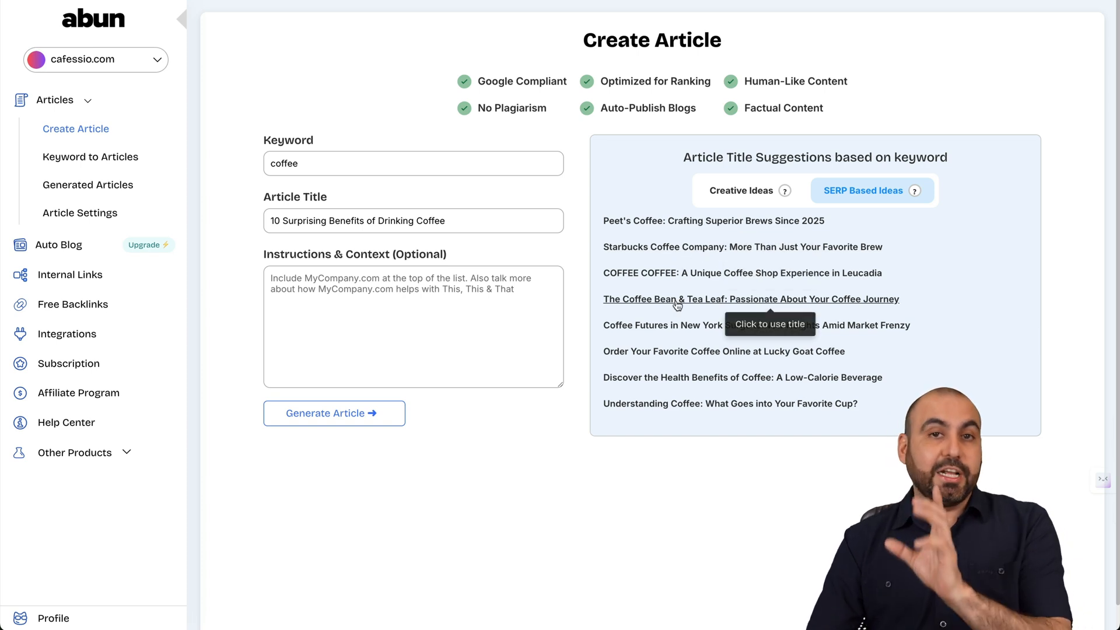
# Browse the SERP-based title ideas, then go to the Keyword Research page.
pyautogui.click(741, 190)
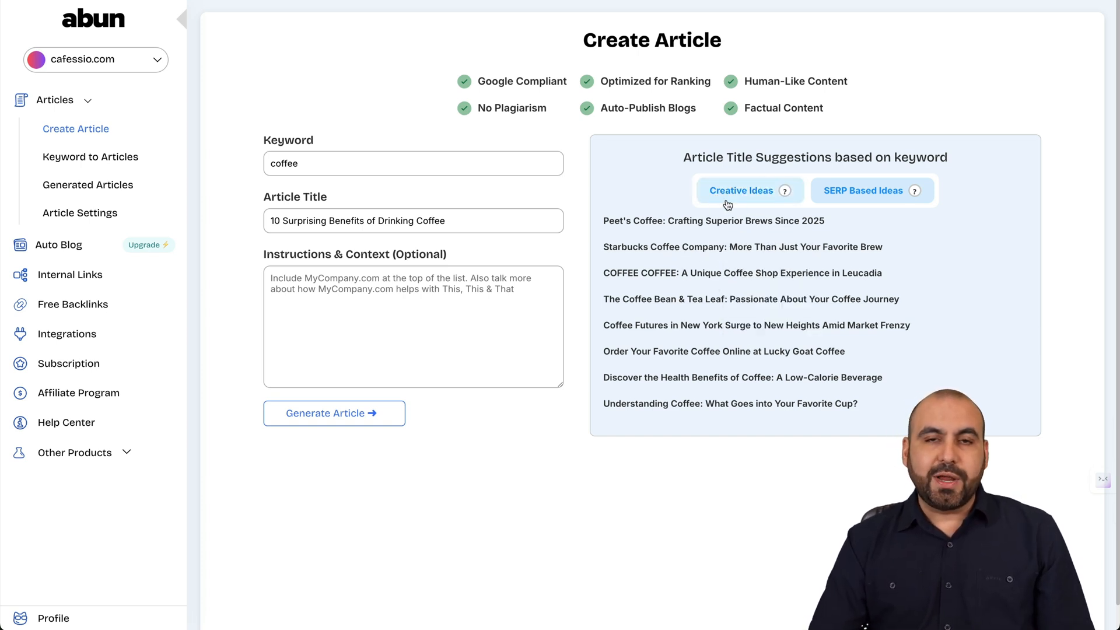
pyautogui.click(863, 190)
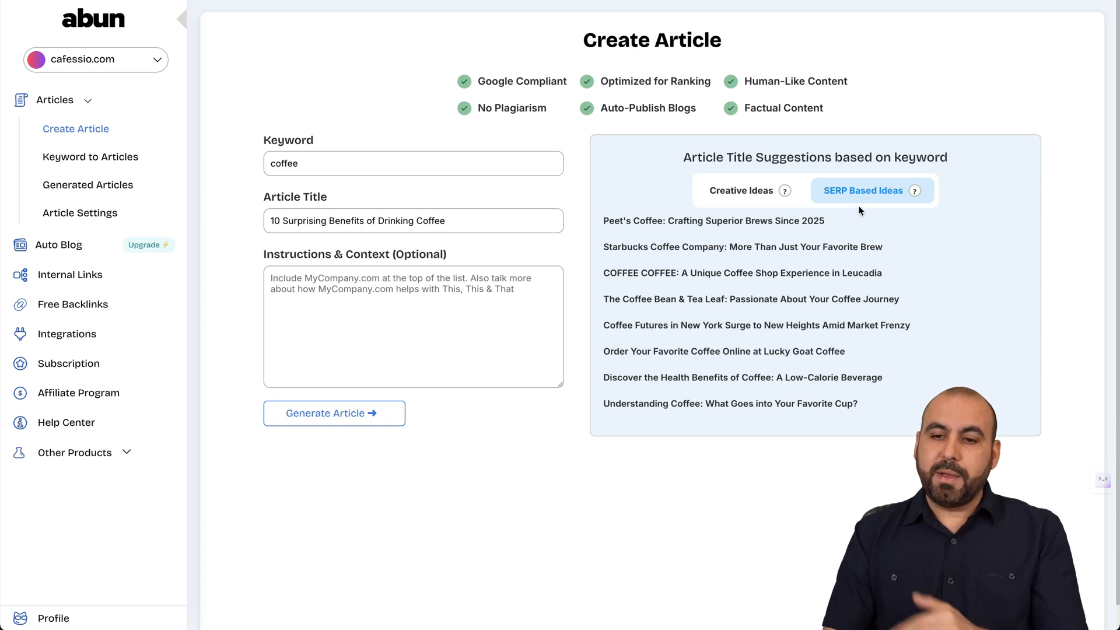
pyautogui.moveTo(670, 301)
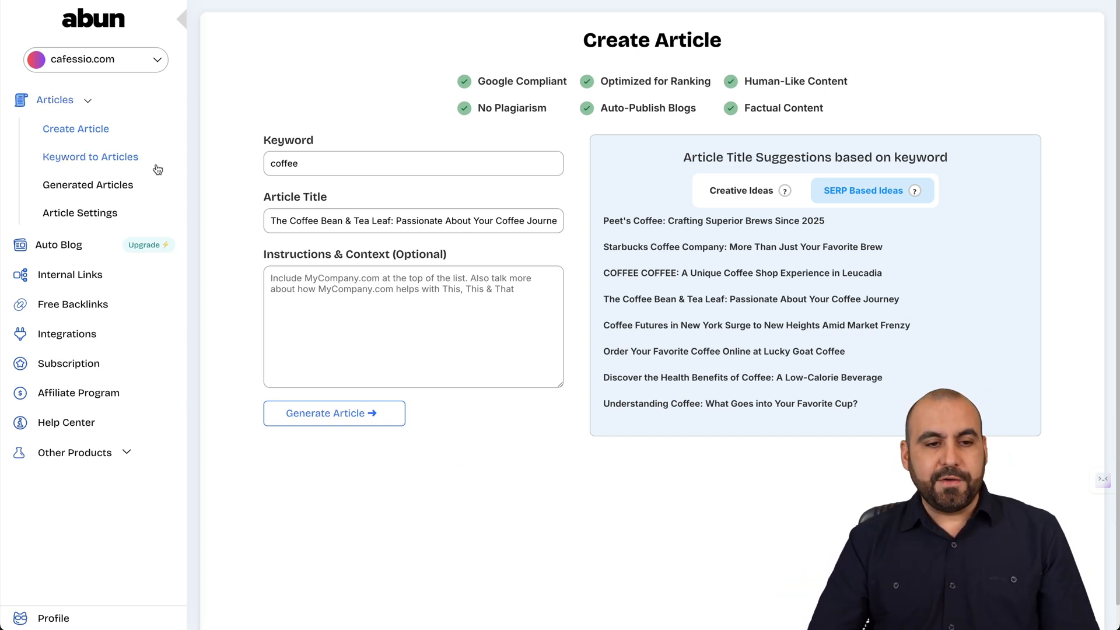
pyautogui.click(90, 156)
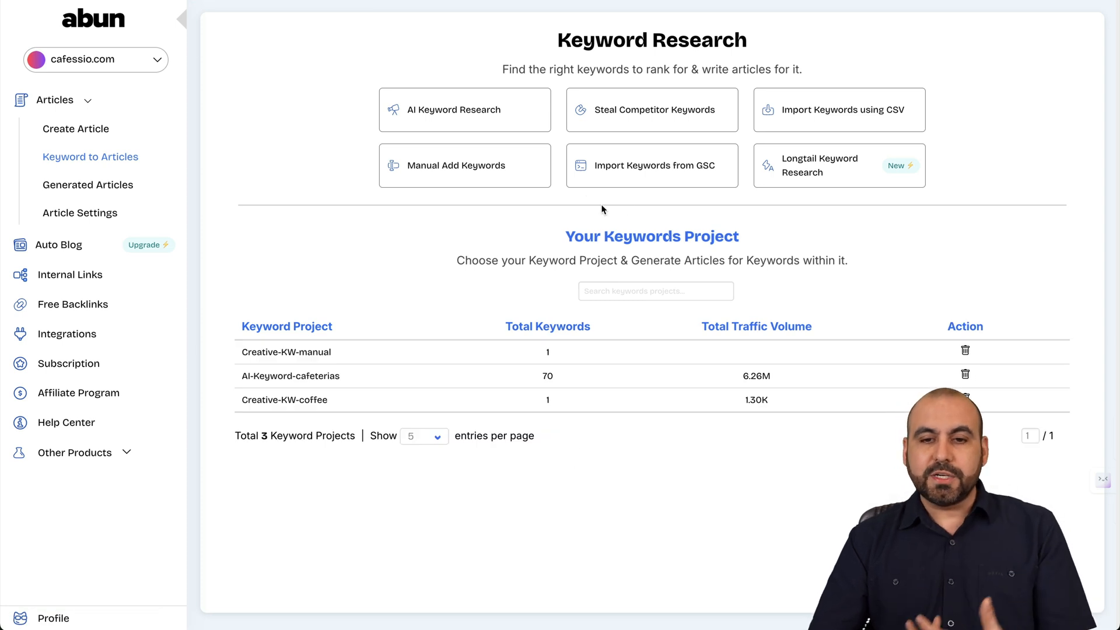
pyautogui.moveTo(619, 308)
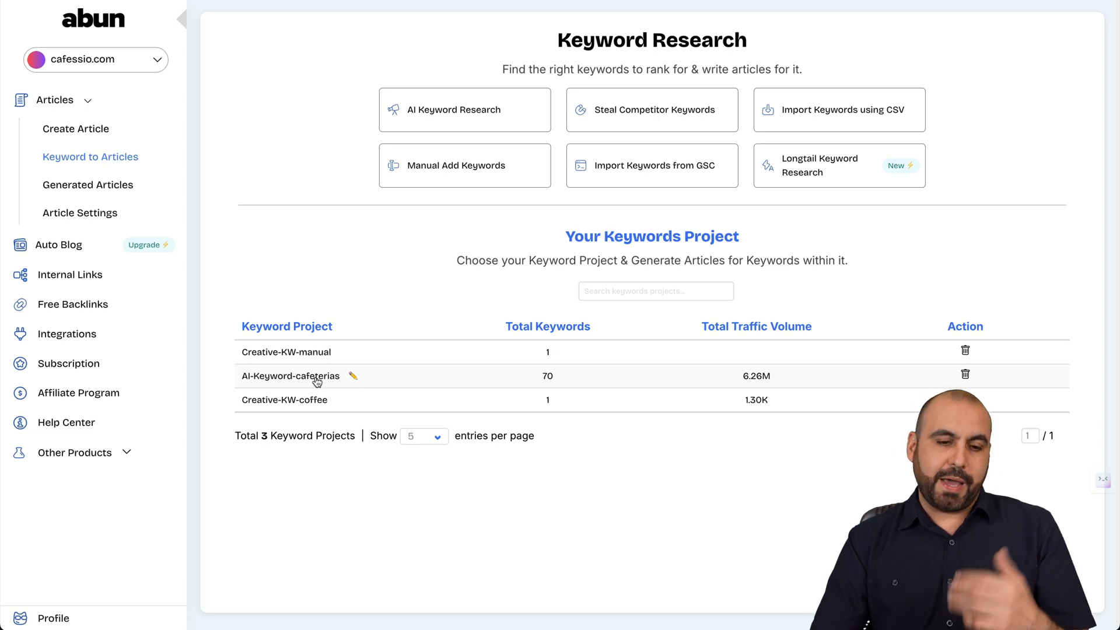
# Open the AI-Keyword-cafeterias project with its 70 keywords, volumes and difficulty.
pyautogui.click(290, 375)
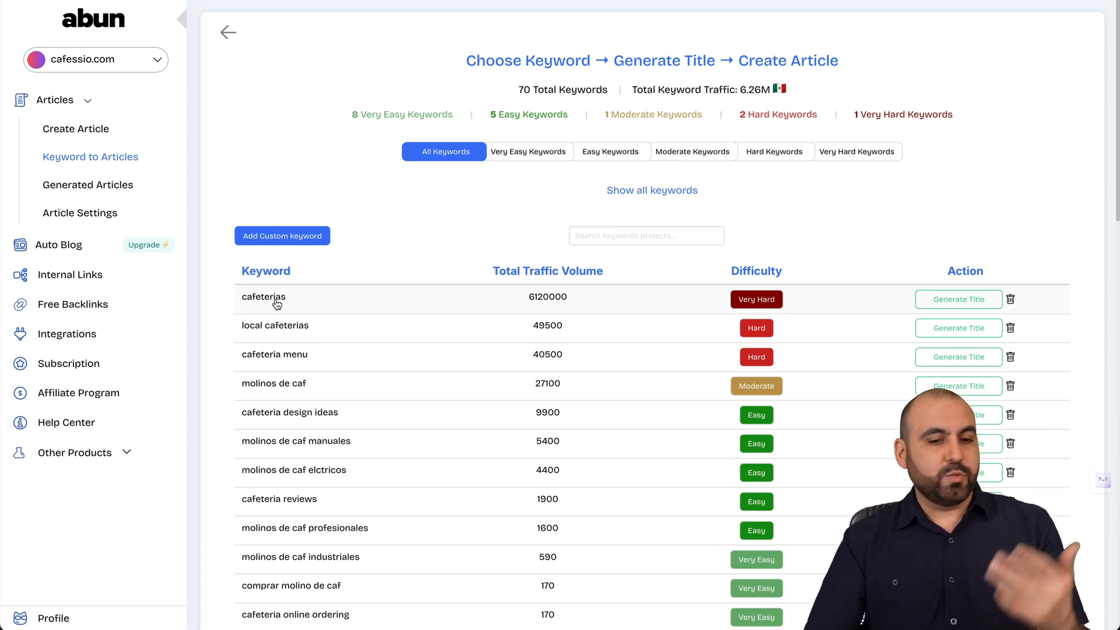
pyautogui.moveTo(303, 355)
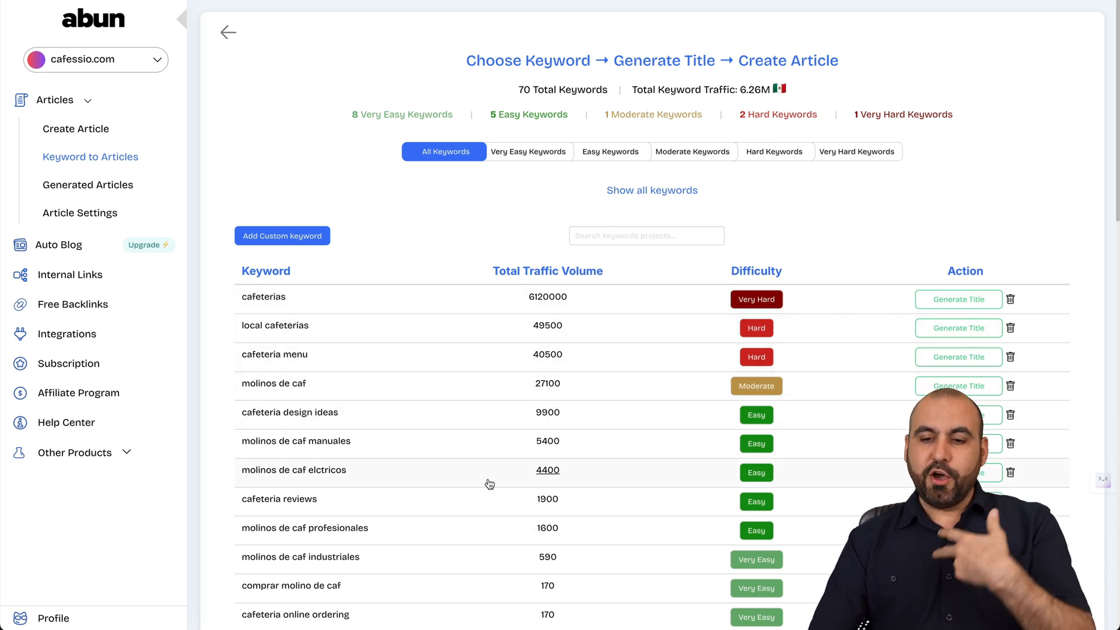
pyautogui.moveTo(541, 478)
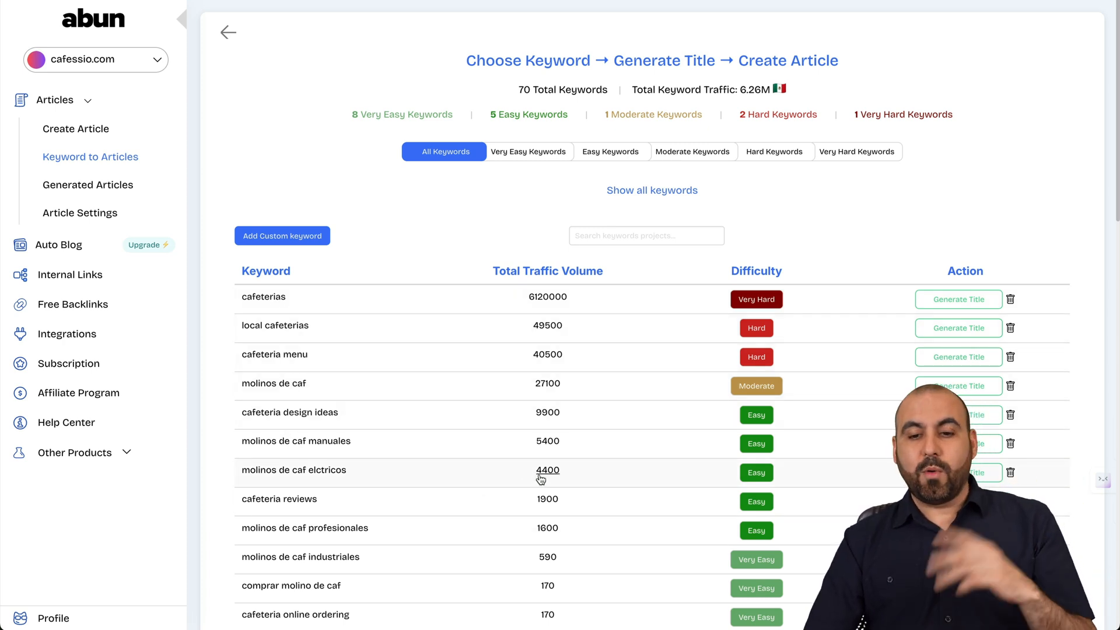
pyautogui.moveTo(384, 310)
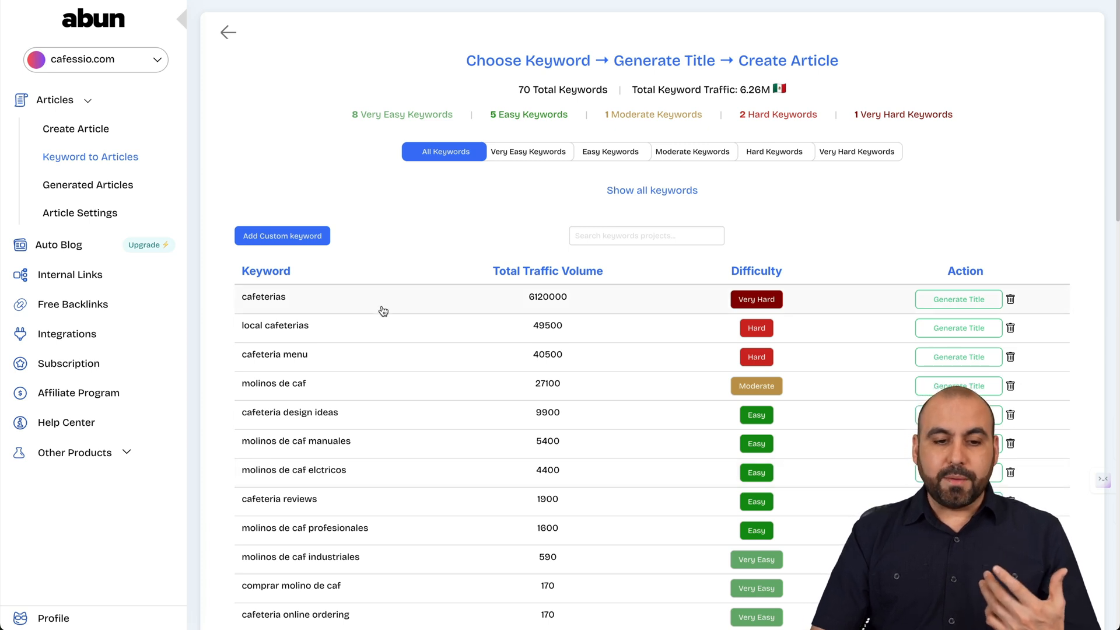
pyautogui.moveTo(829, 352)
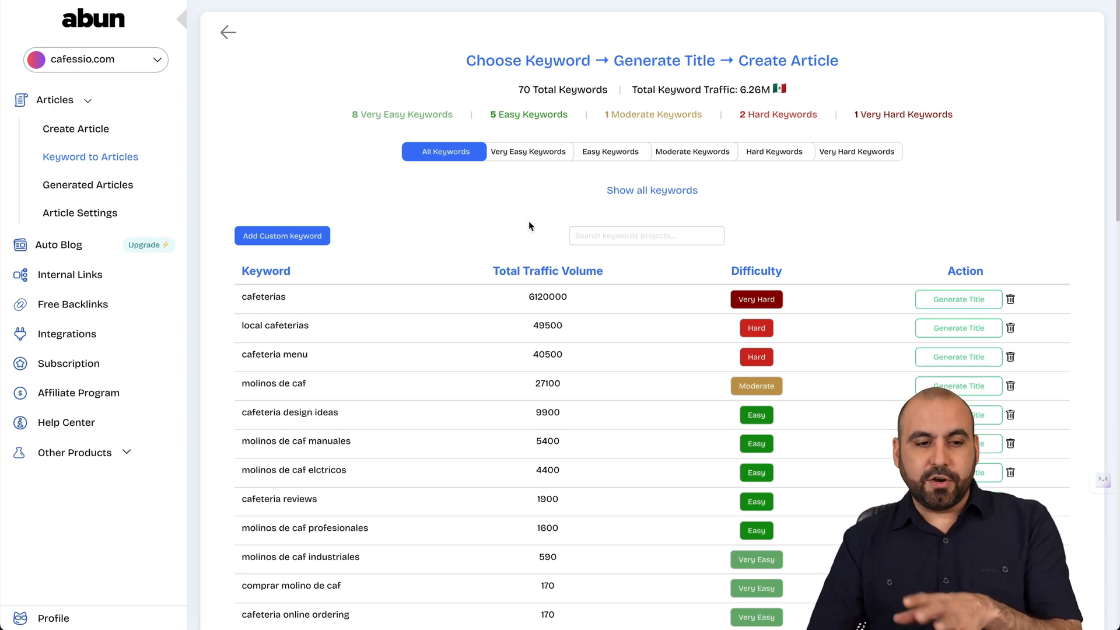
# Visit the Internal Links manager, then open the list of 130 free backlink sites.
pyautogui.click(70, 274)
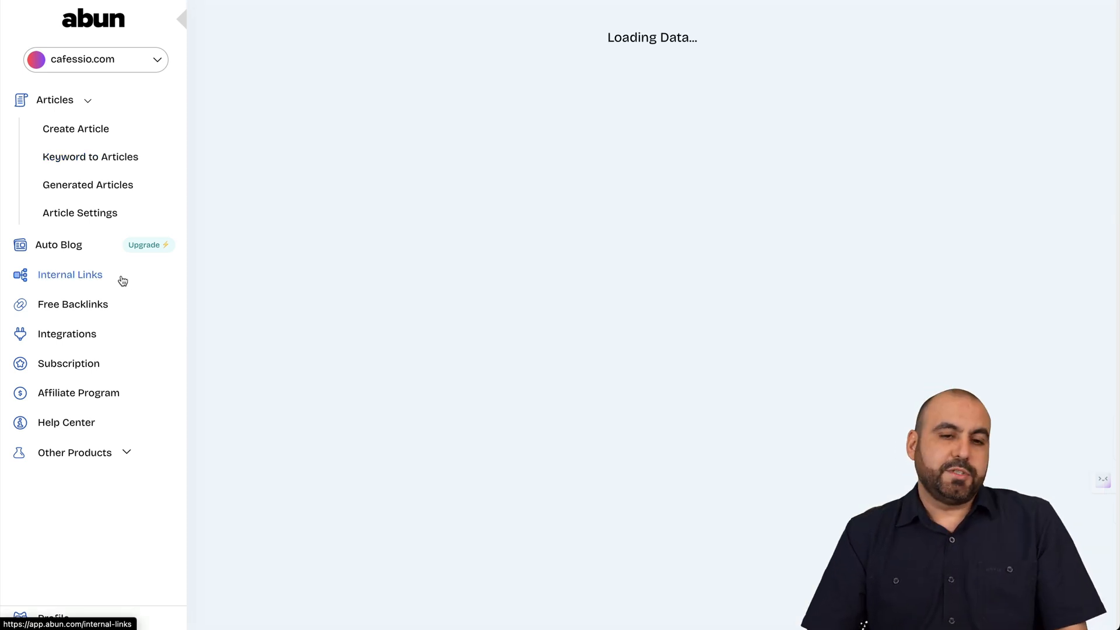
pyautogui.click(70, 274)
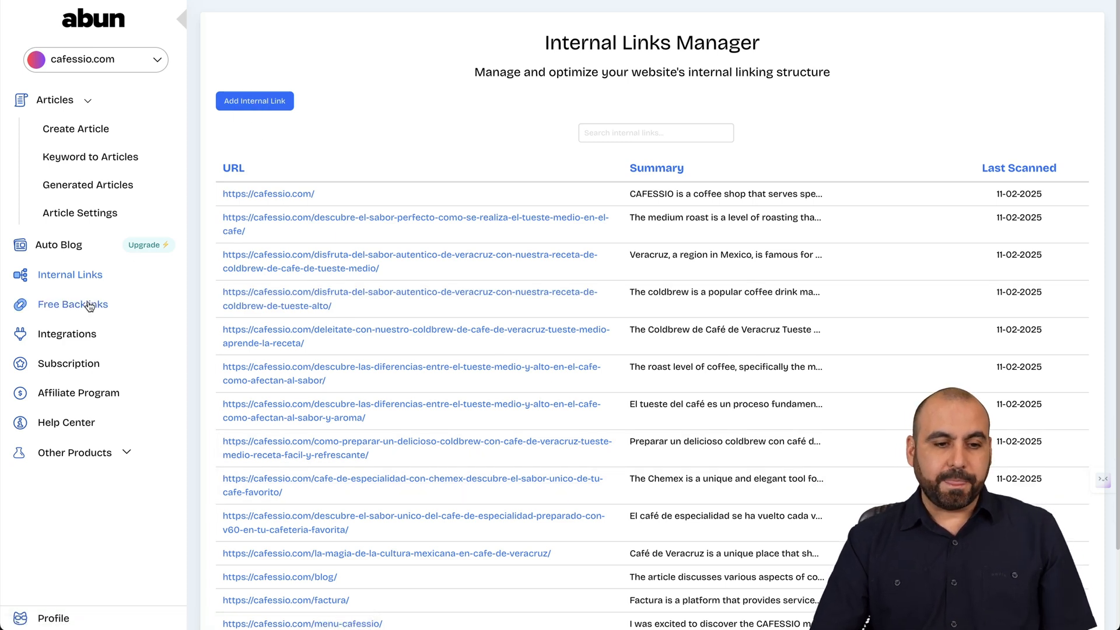
pyautogui.click(72, 303)
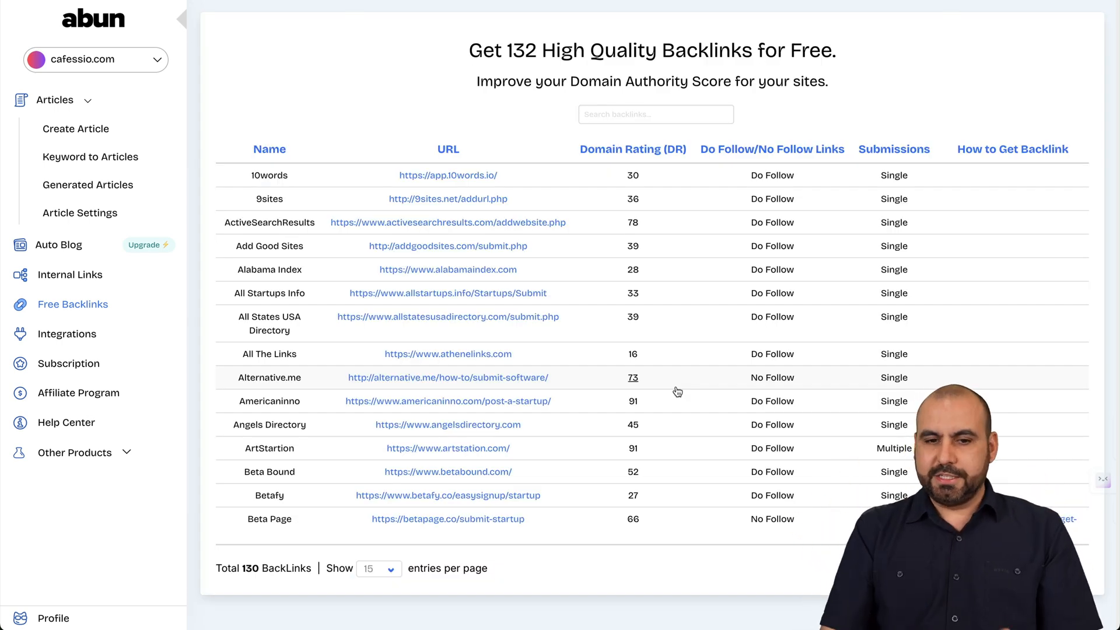
pyautogui.moveTo(775, 353)
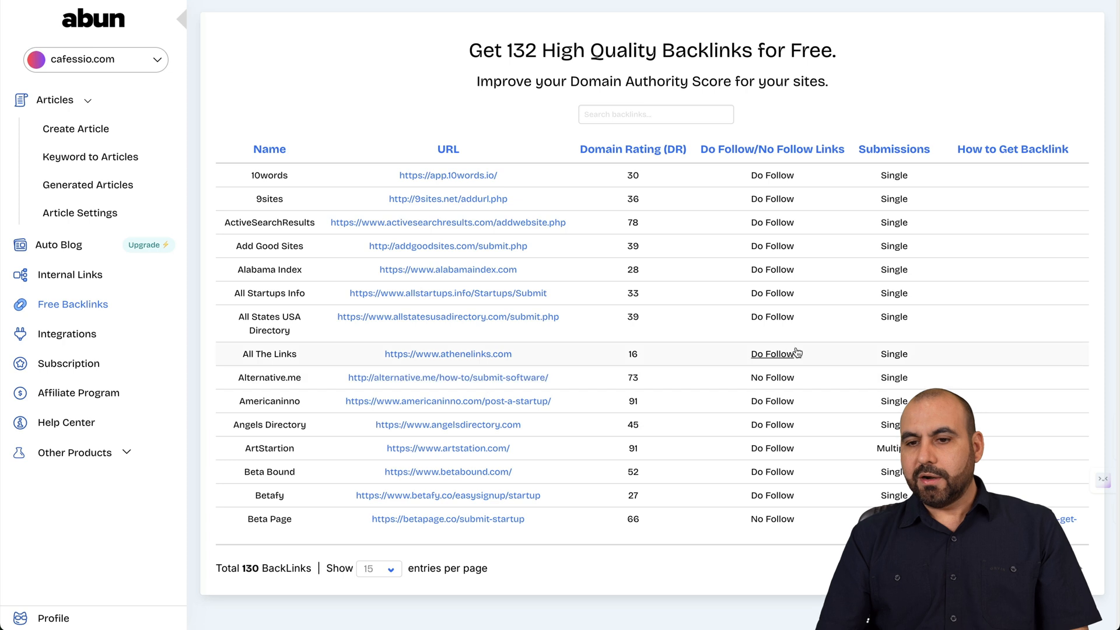
pyautogui.moveTo(1025, 179)
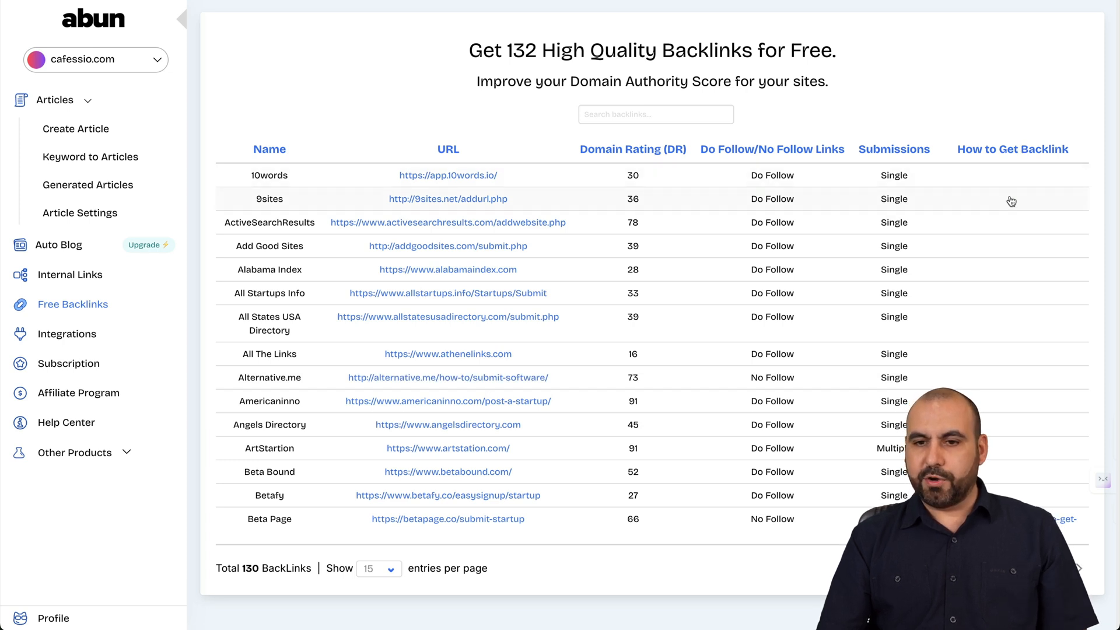
pyautogui.moveTo(1020, 203)
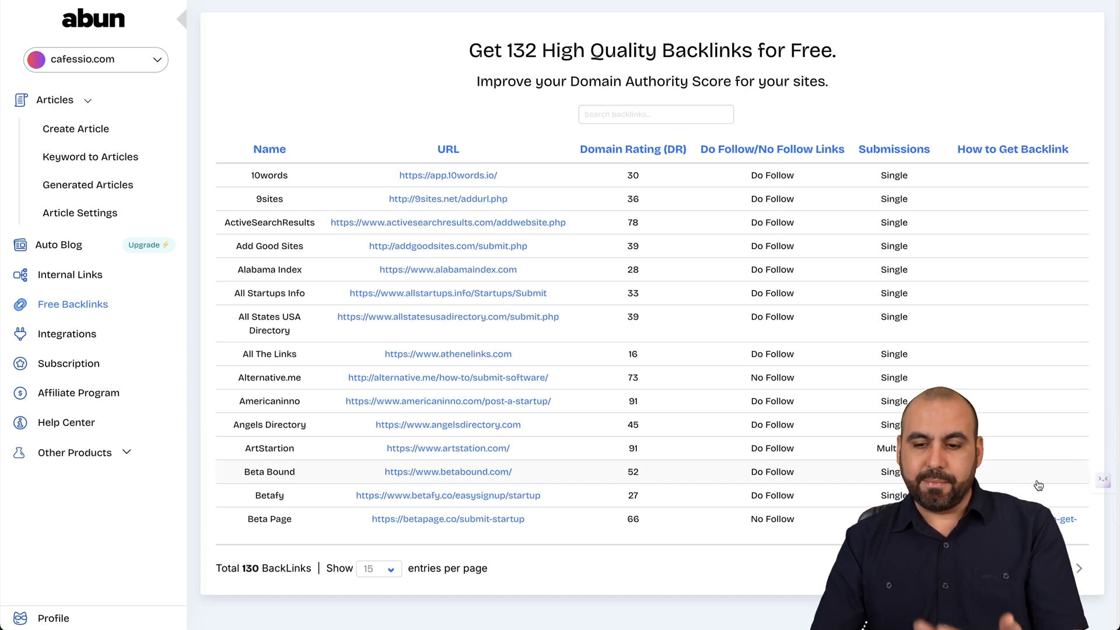
pyautogui.moveTo(417, 303)
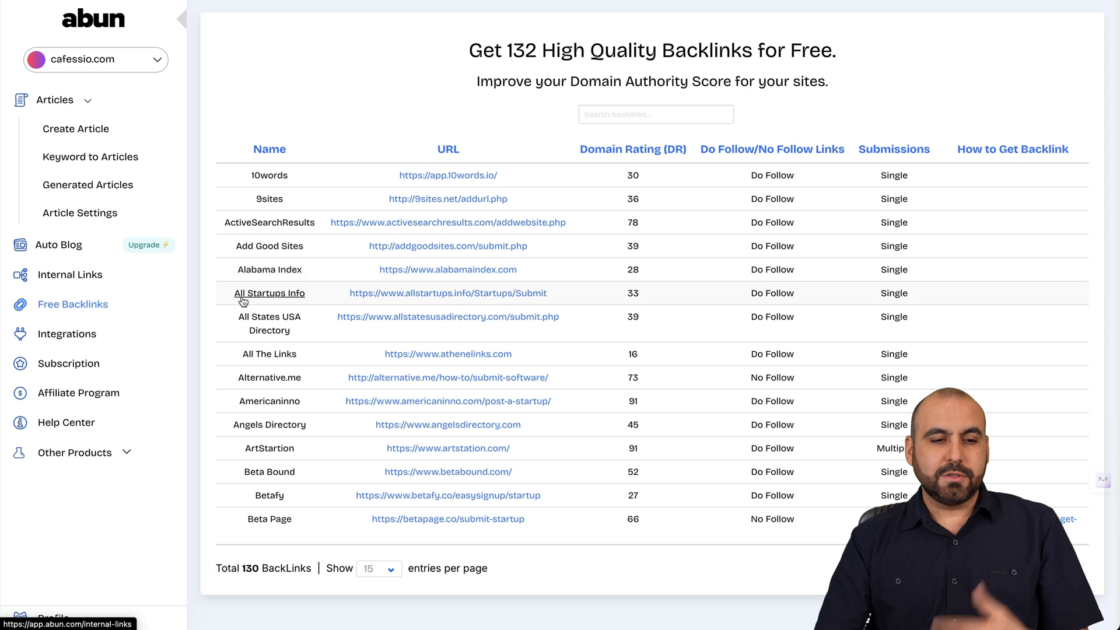
pyautogui.moveTo(269, 323)
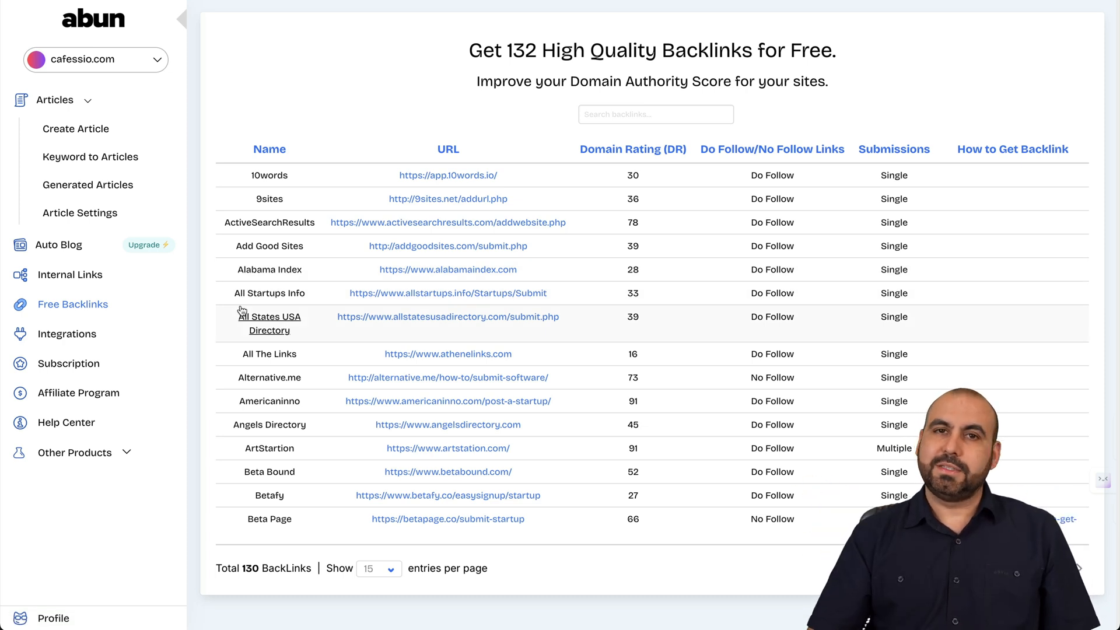
pyautogui.moveTo(70, 334)
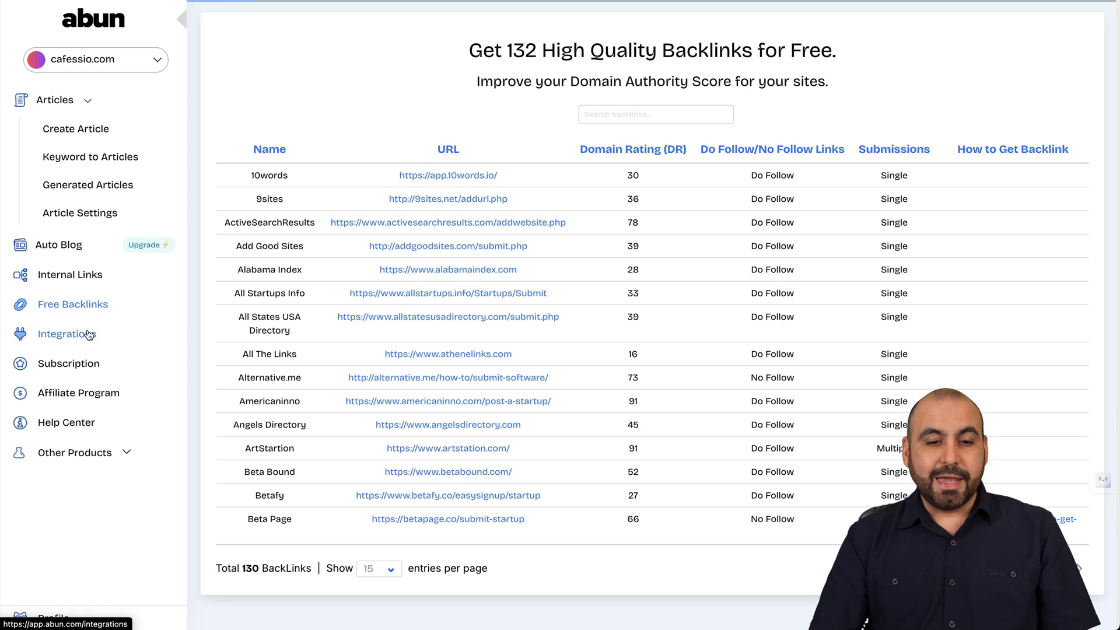
# Browse Abun's Manage Integrations page, viewing the Webflow and WIX connection options.
pyautogui.click(66, 333)
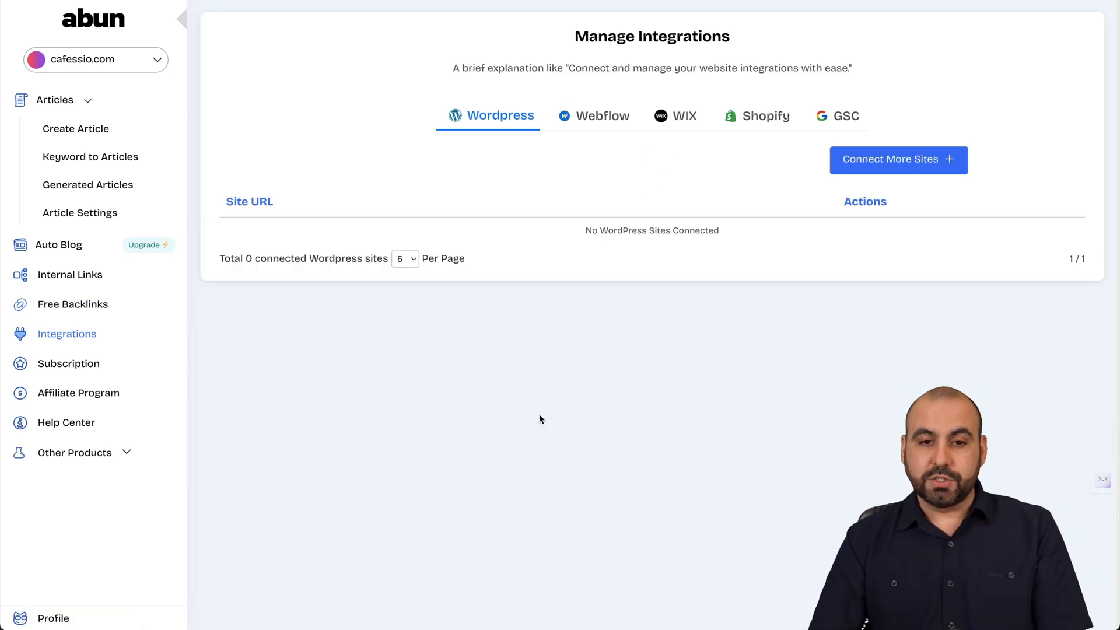
pyautogui.click(602, 116)
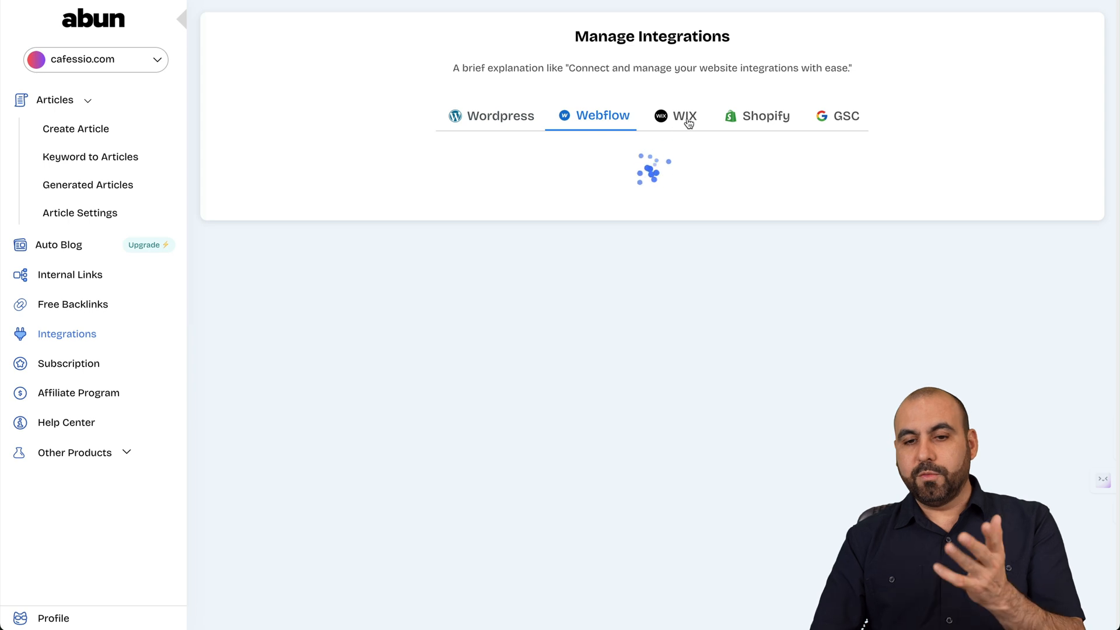
pyautogui.click(847, 116)
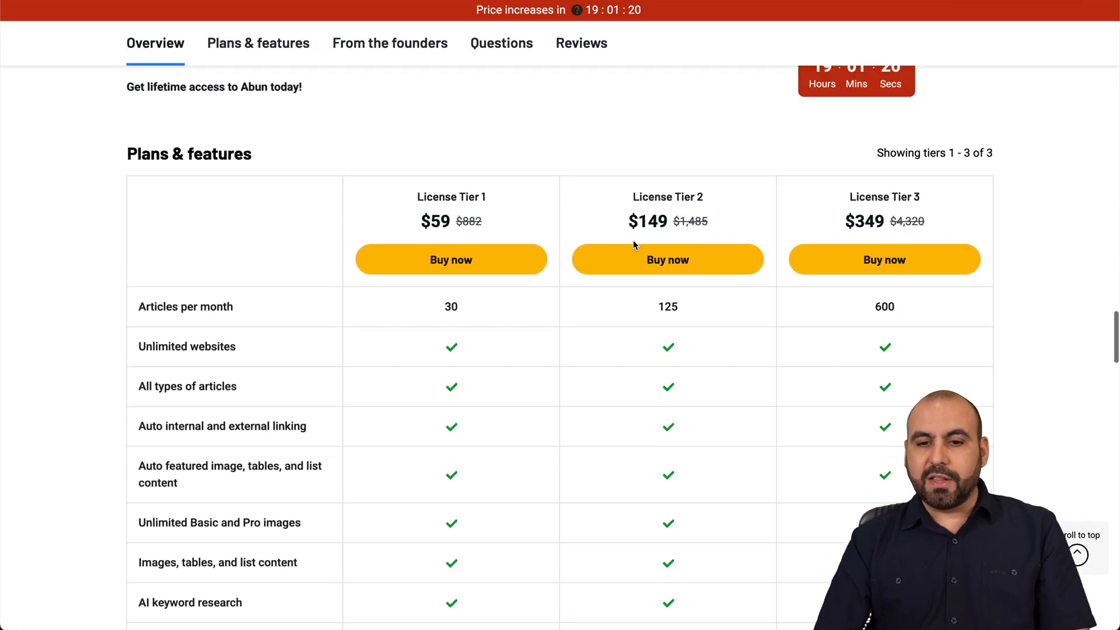
# Switch to AppSumo's Abun deal page to compare License Tiers 1–3 ($59, $149, $349).
pyautogui.click(258, 42)
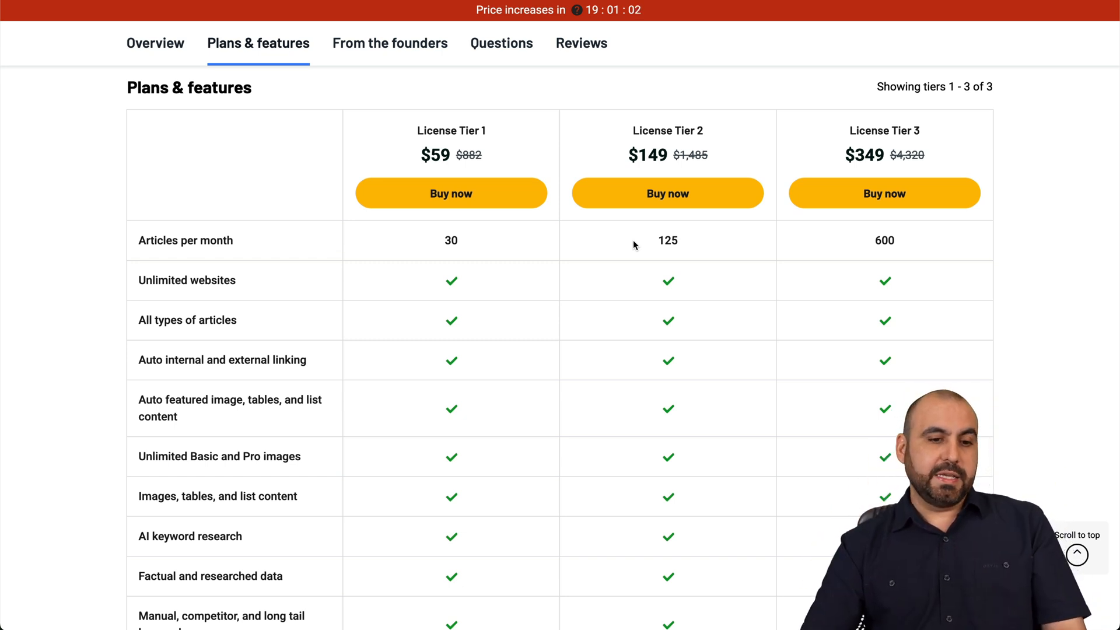
pyautogui.moveTo(951, 242)
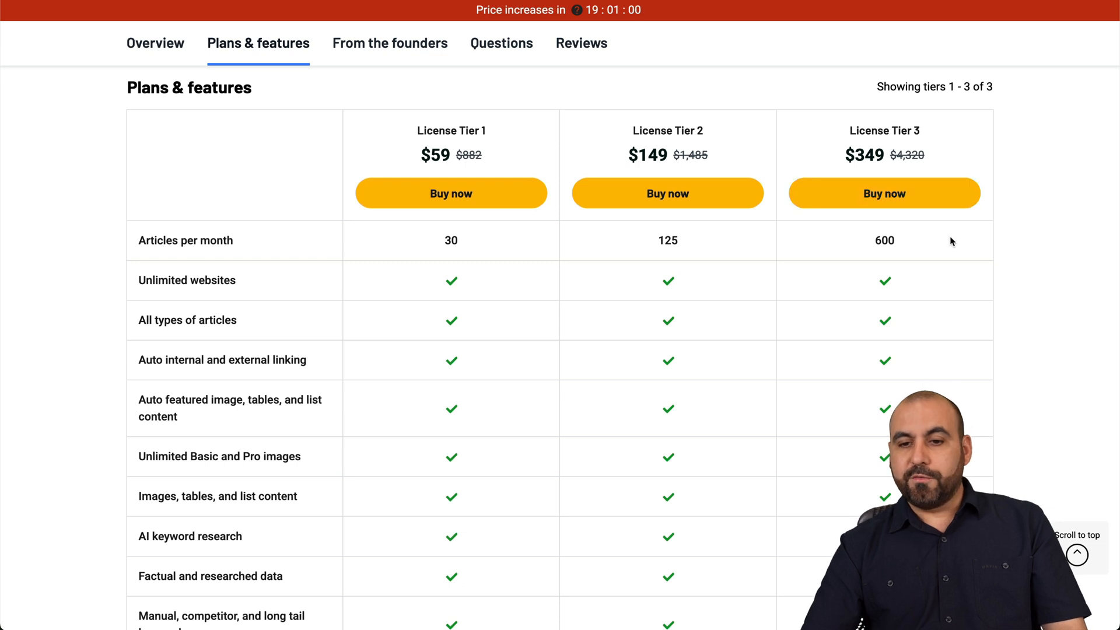